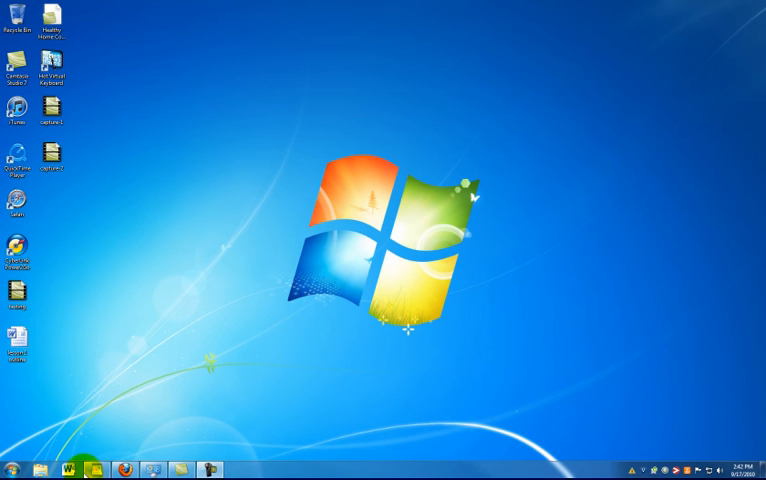
# - Minimize the browser and Control Panel windows so only the desktop shows
pyautogui.click(212, 464)
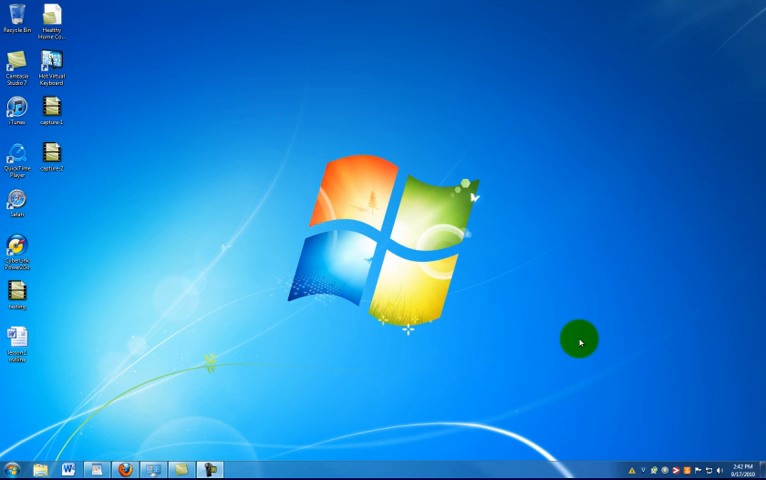
pyautogui.moveTo(630, 384)
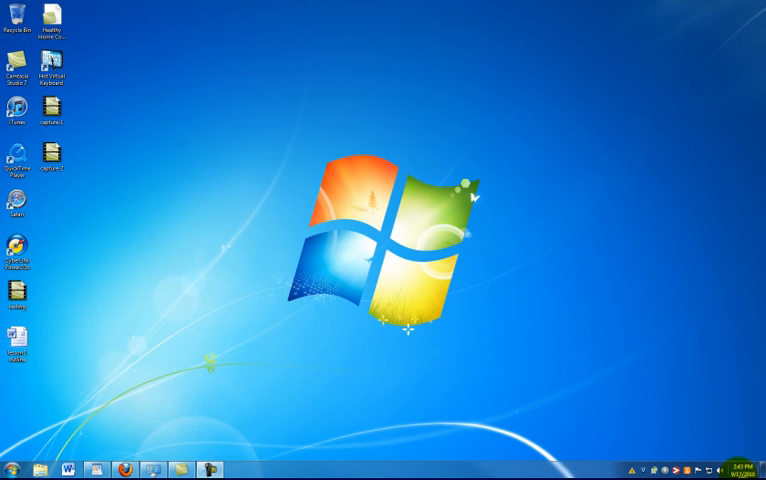
pyautogui.moveTo(762, 472)
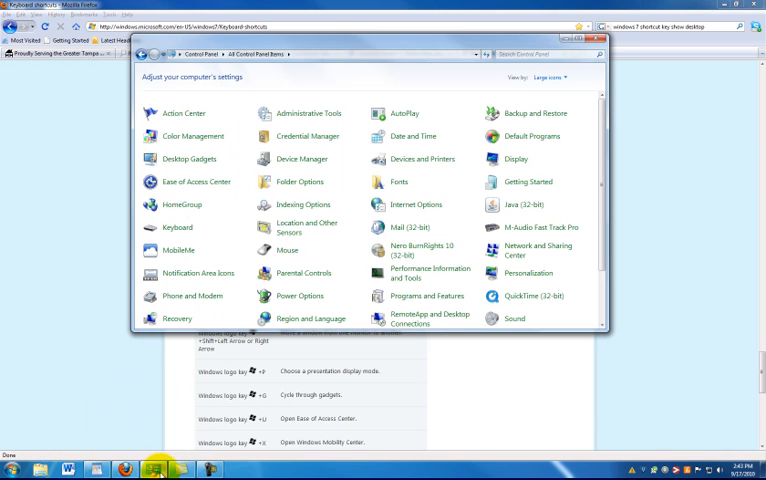
pyautogui.moveTo(396, 464)
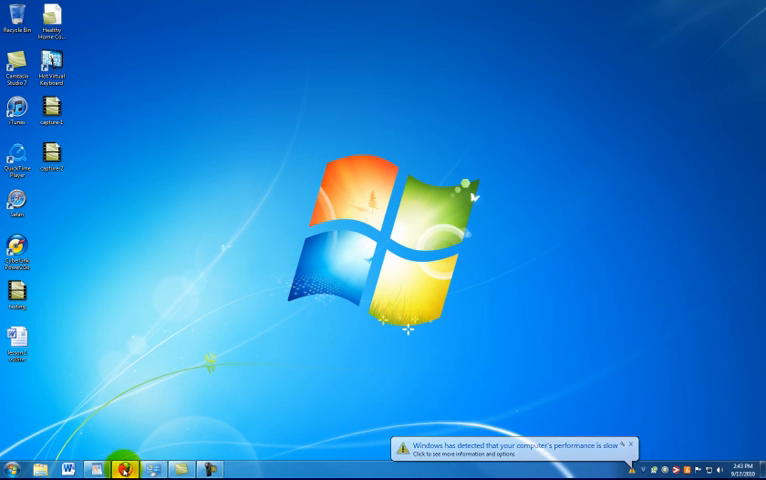
pyautogui.click(144, 464)
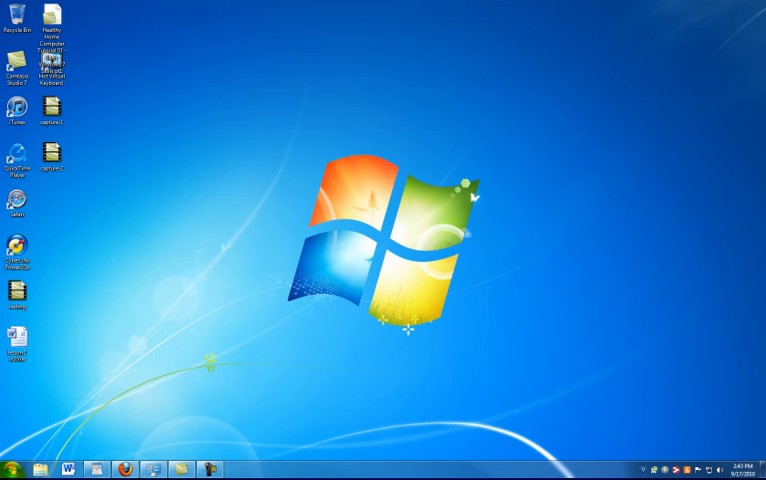
pyautogui.click(10, 470)
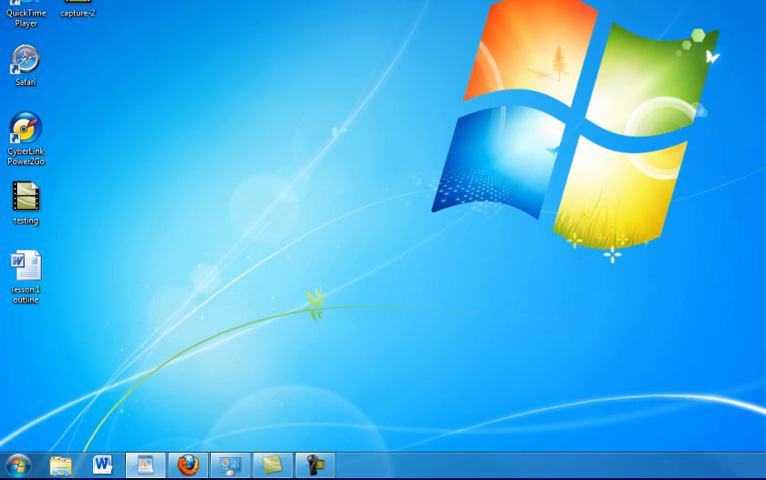
# - Show the Start menu with its pinned programs and personal folder links
pyautogui.click(14, 462)
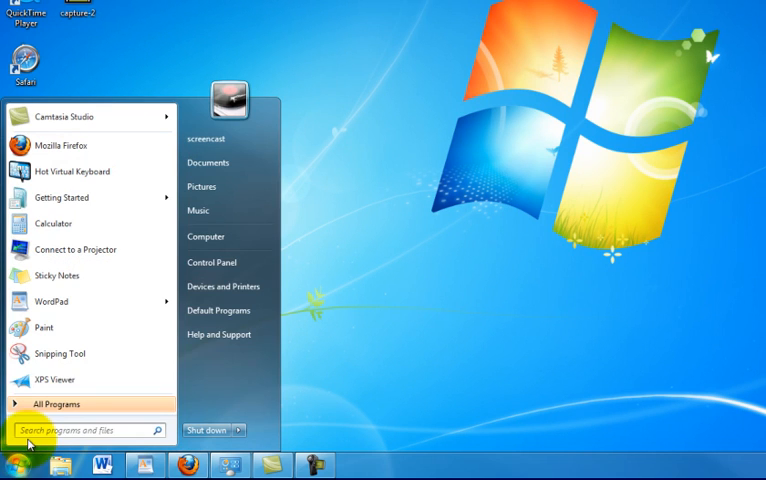
pyautogui.moveTo(80, 352)
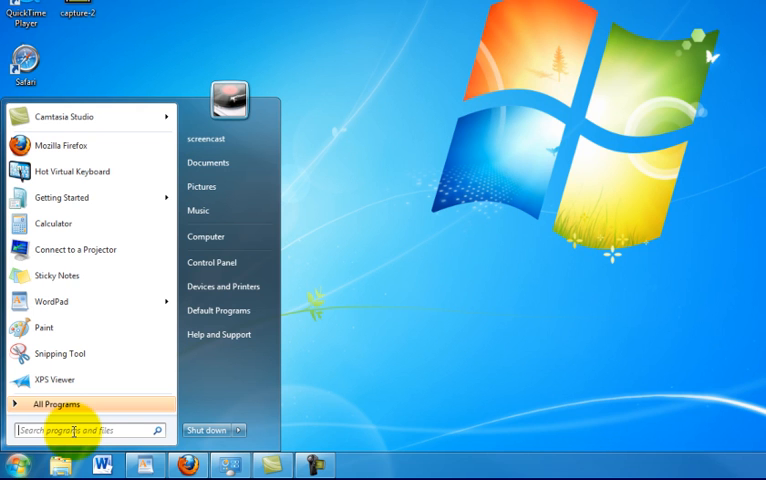
pyautogui.moveTo(70, 400)
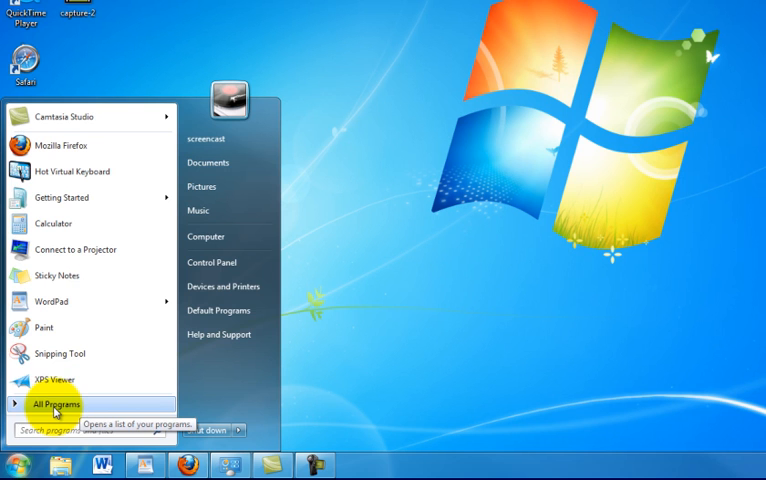
pyautogui.click(56, 402)
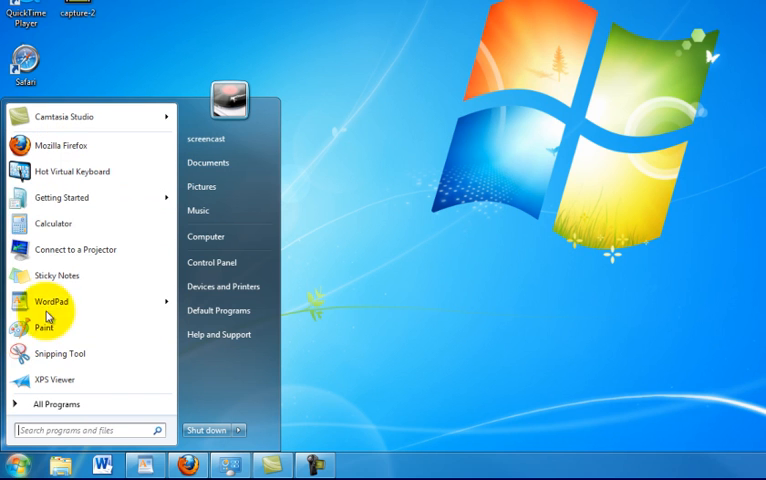
pyautogui.moveTo(68, 150)
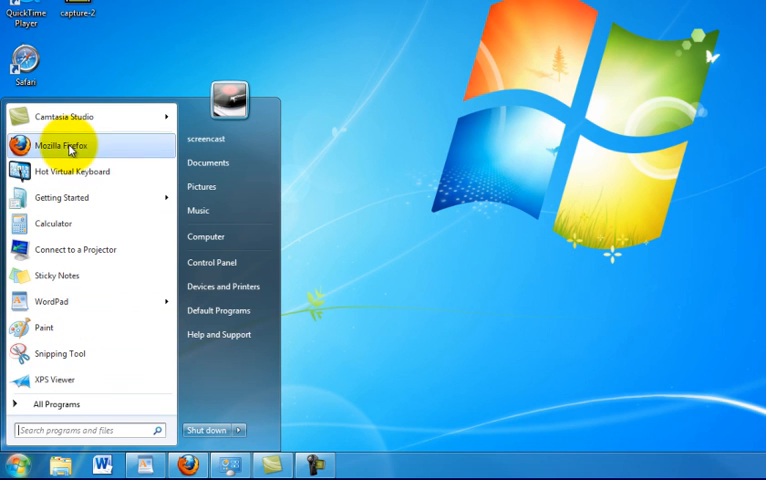
pyautogui.moveTo(84, 172)
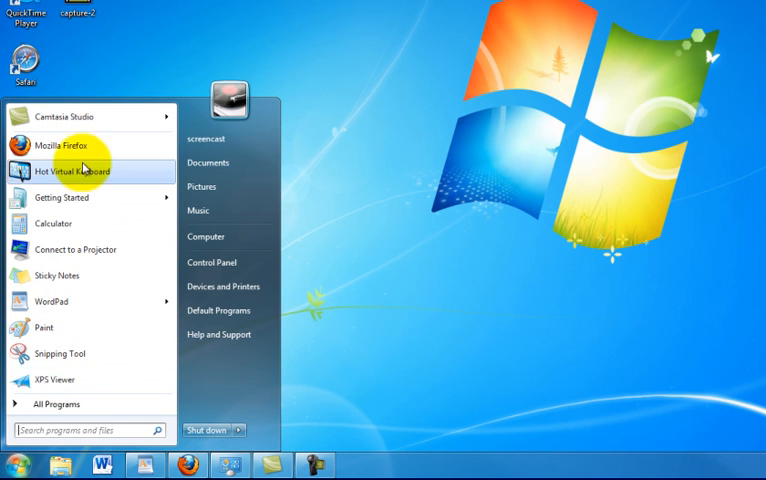
pyautogui.moveTo(62, 314)
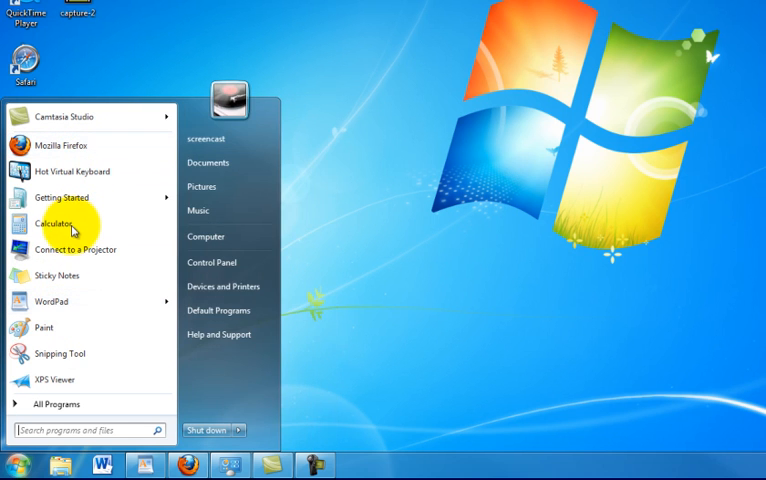
pyautogui.moveTo(218, 310)
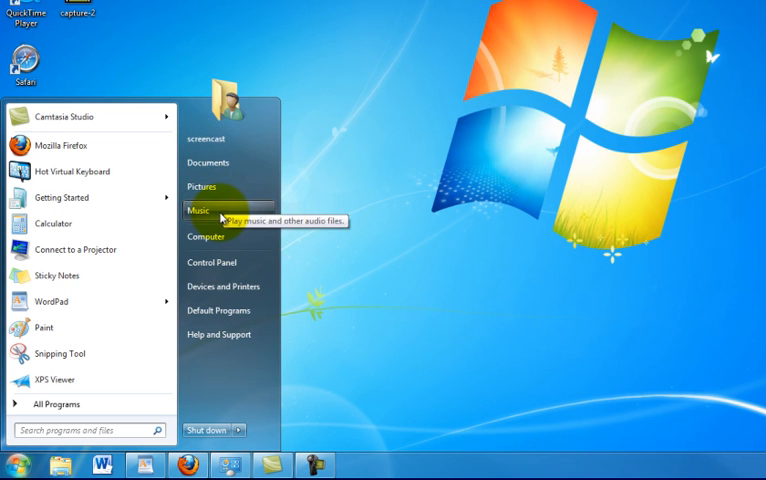
pyautogui.moveTo(222, 136)
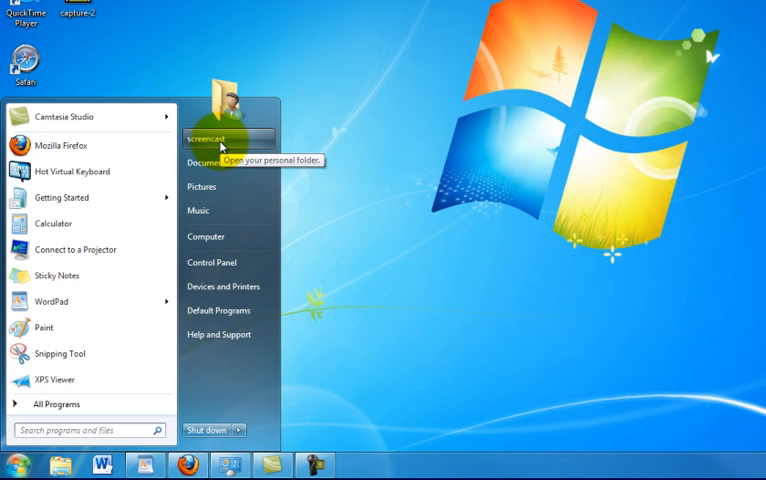
pyautogui.moveTo(222, 162)
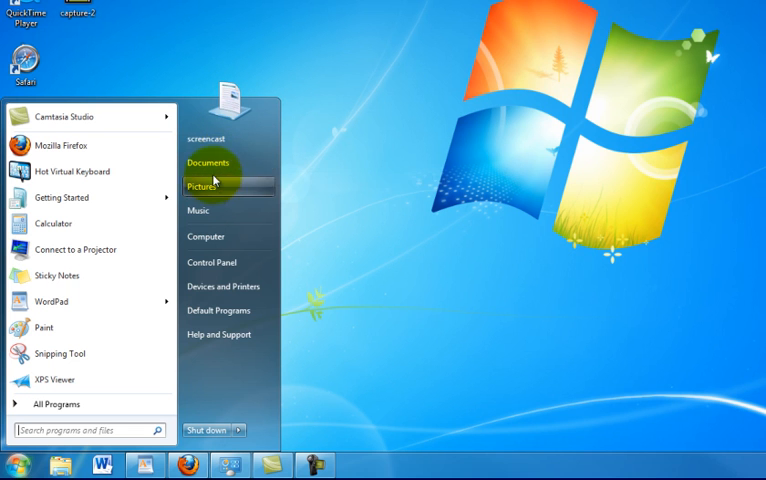
pyautogui.click(208, 162)
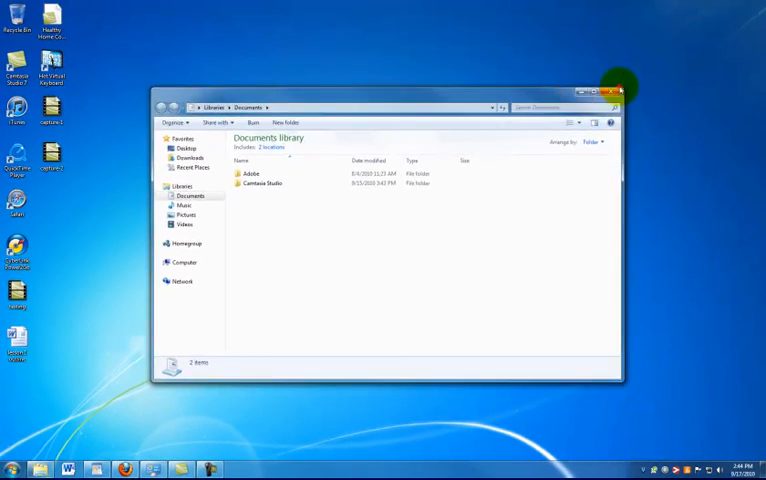
pyautogui.click(8, 464)
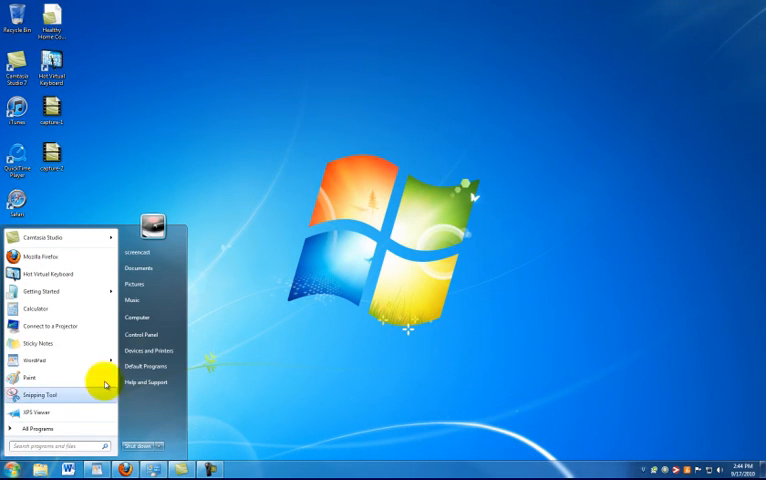
pyautogui.moveTo(142, 334)
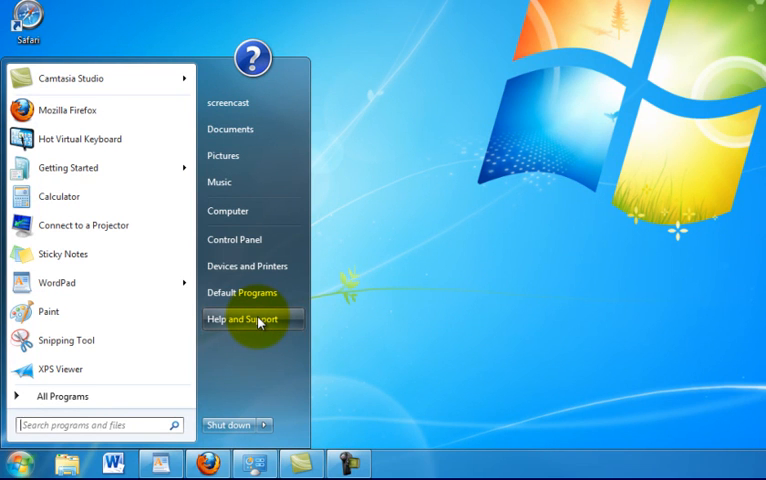
pyautogui.moveTo(234, 240)
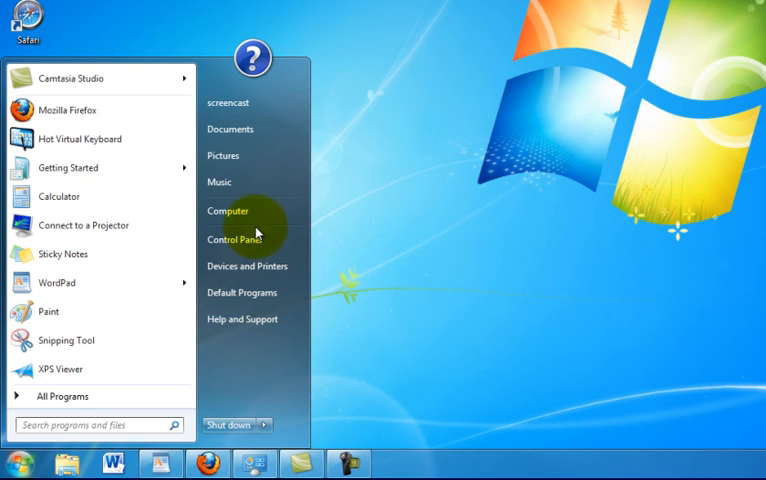
pyautogui.moveTo(240, 240)
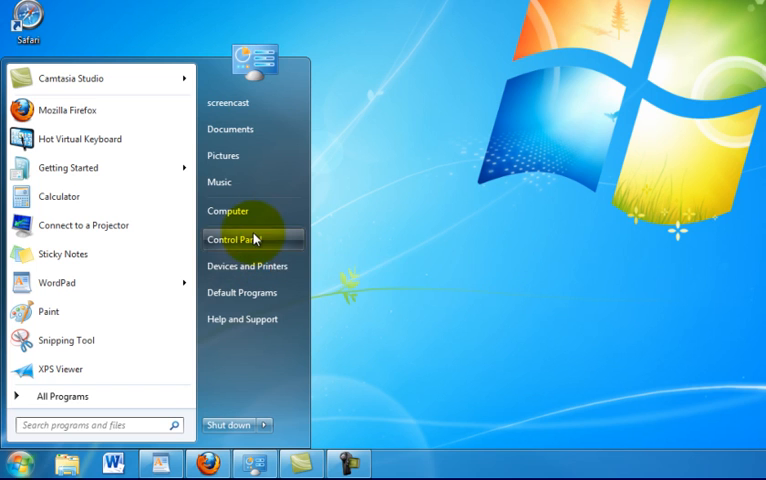
pyautogui.moveTo(234, 420)
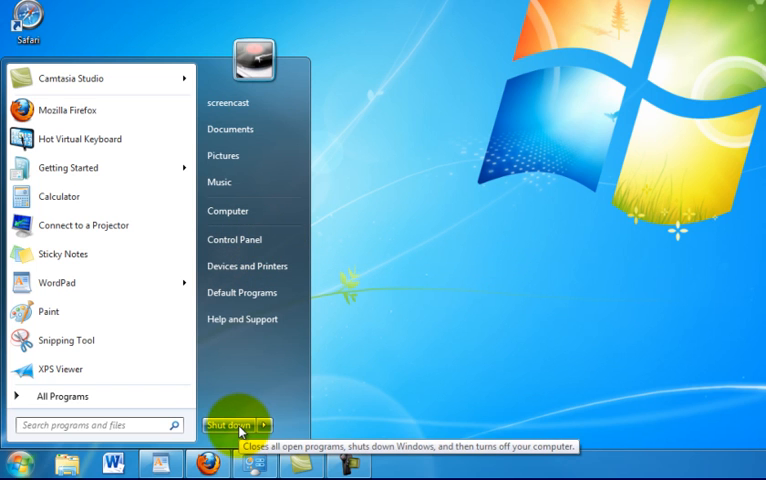
# - Expand the Shut down arrow to reveal Switch user, Log off, Lock, Restart and Sleep
pyautogui.click(264, 424)
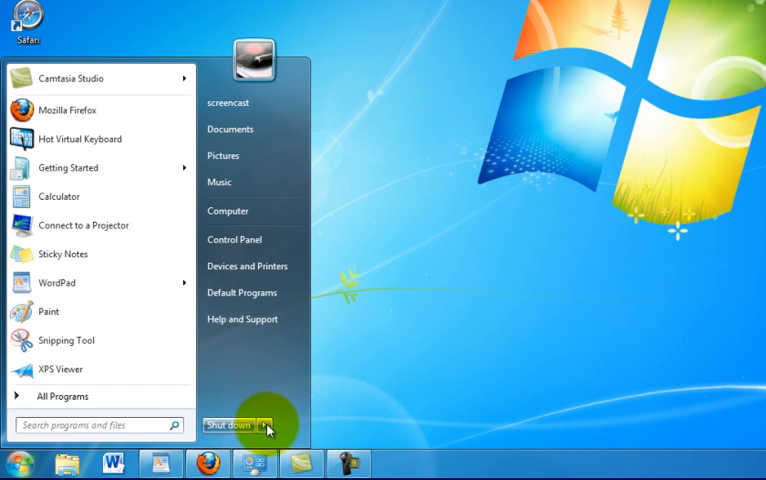
pyautogui.click(268, 422)
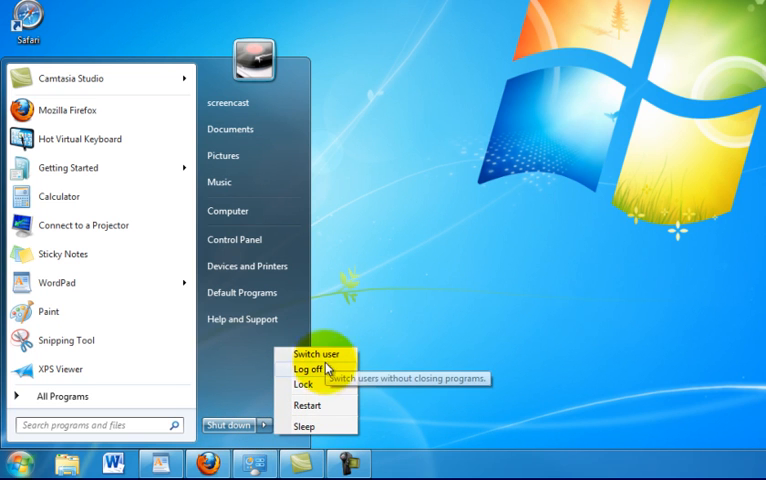
pyautogui.moveTo(308, 368)
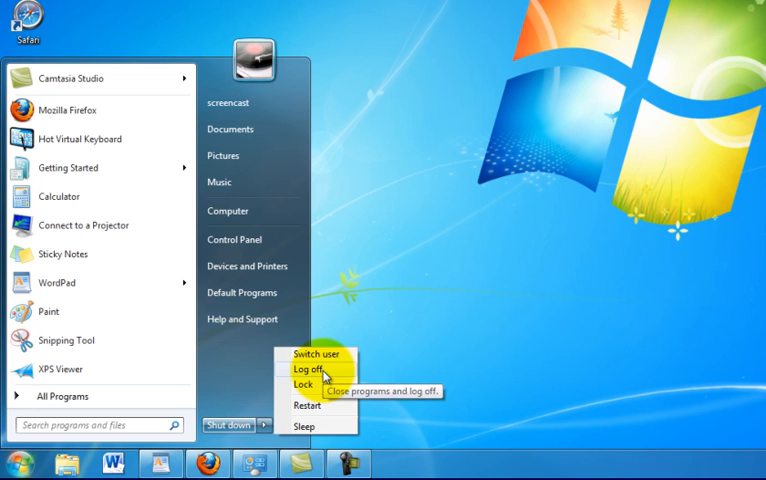
pyautogui.moveTo(324, 384)
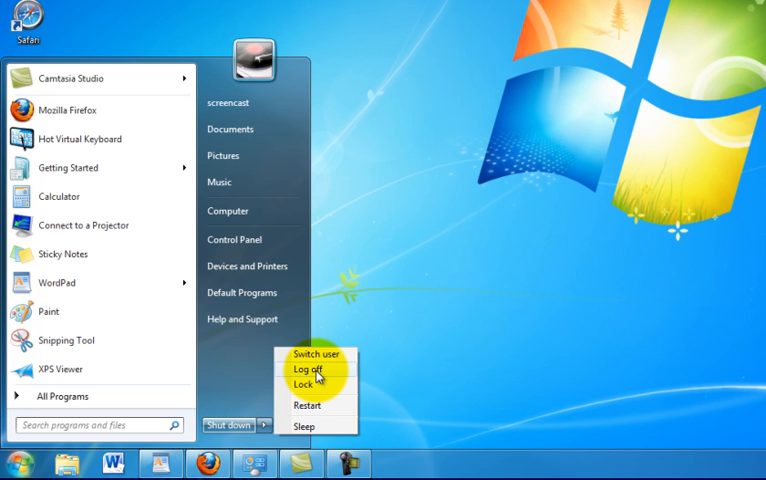
pyautogui.moveTo(316, 402)
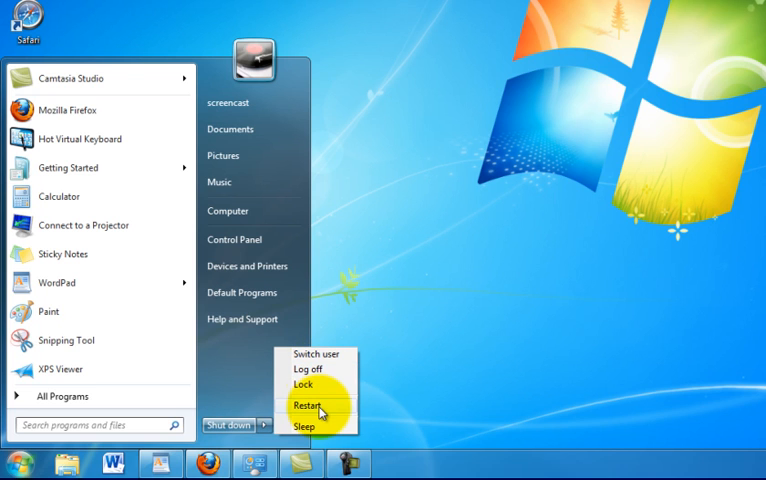
pyautogui.moveTo(322, 404)
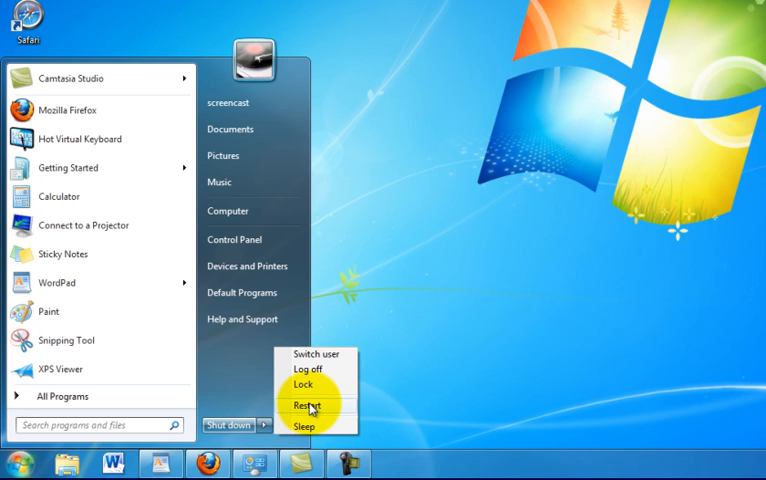
pyautogui.moveTo(304, 436)
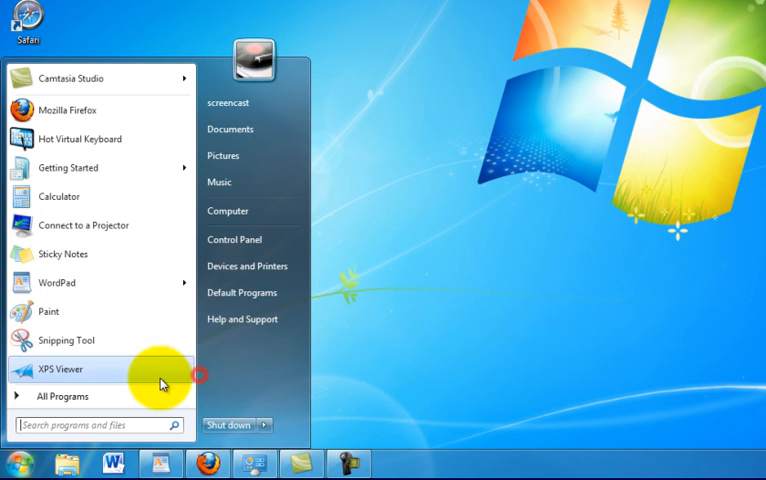
# - List All Programs and expand the Microsoft Office folder showing Word, Excel and PowerPoint 2010
pyautogui.click(62, 396)
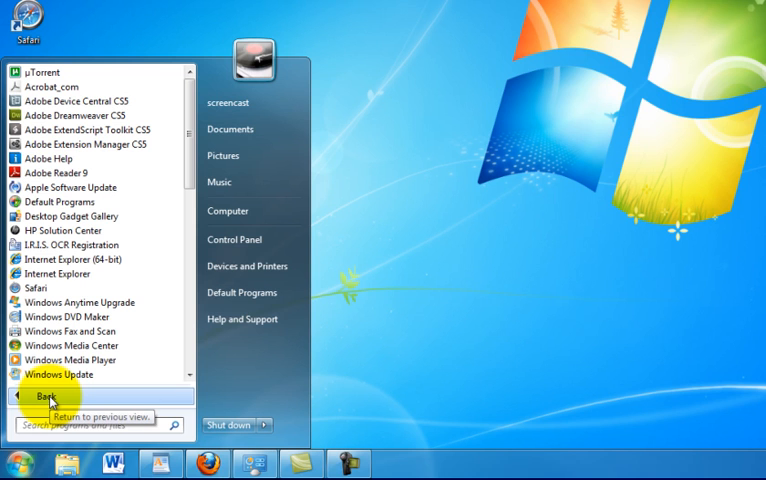
pyautogui.moveTo(96, 244)
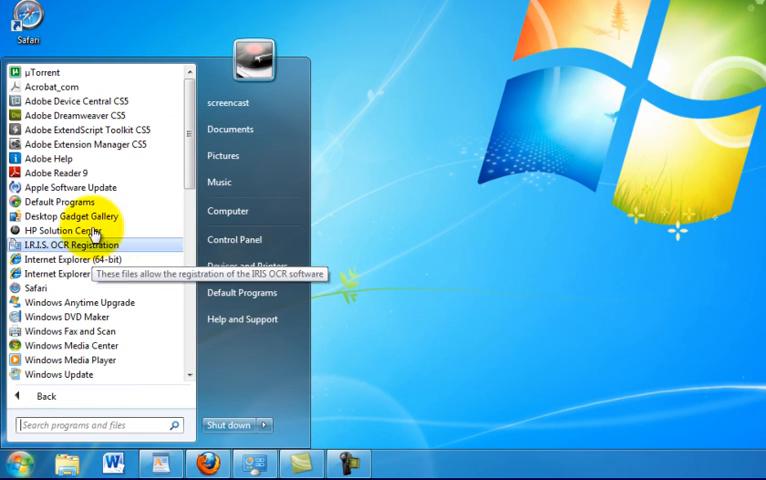
pyautogui.moveTo(192, 104)
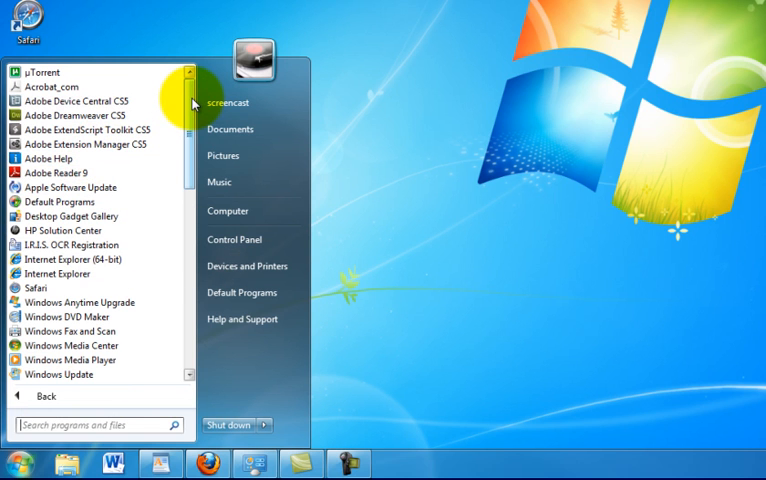
pyautogui.scroll(-3)
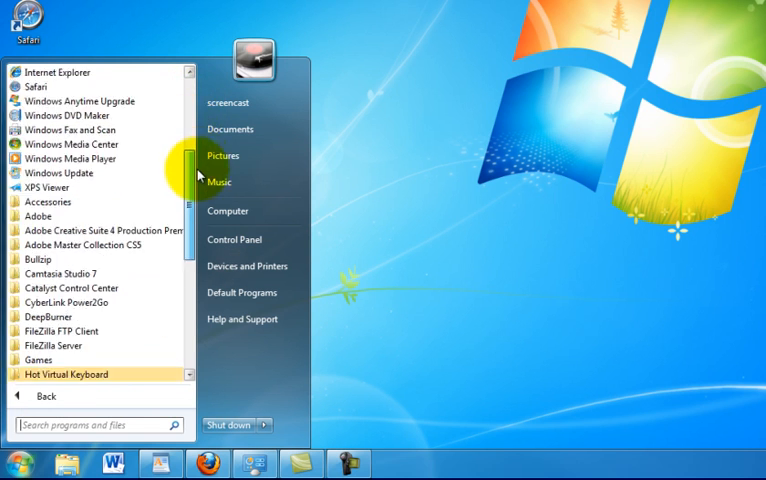
pyautogui.scroll(-3)
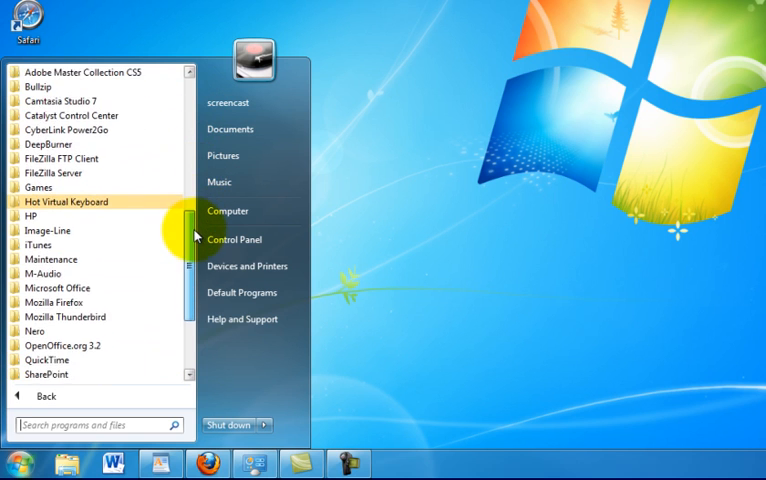
pyautogui.scroll(-3)
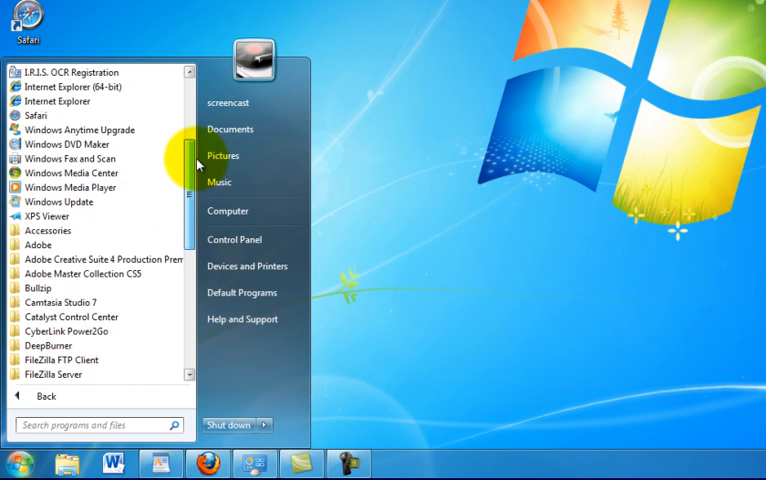
pyautogui.scroll(-3)
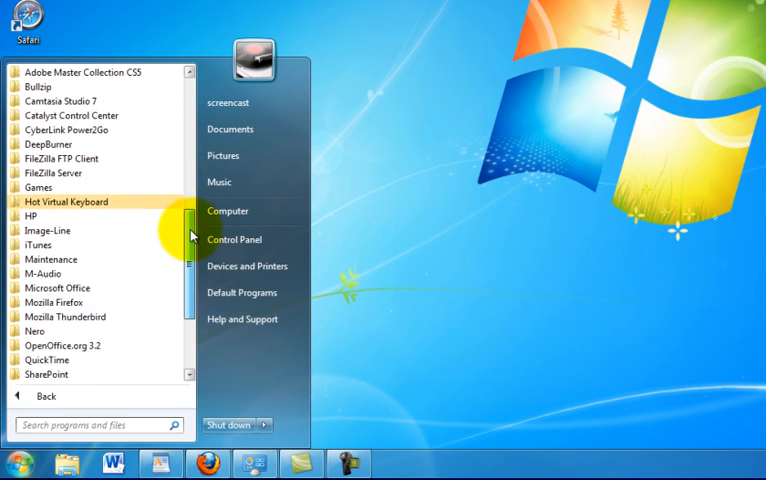
pyautogui.scroll(-3)
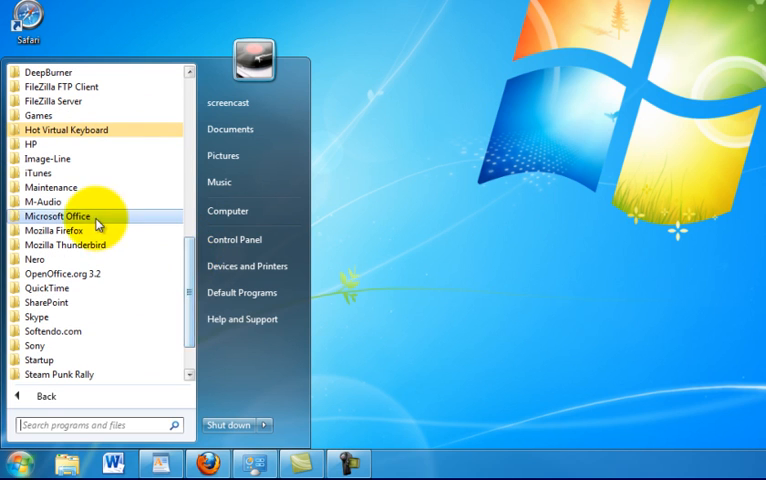
pyautogui.click(56, 216)
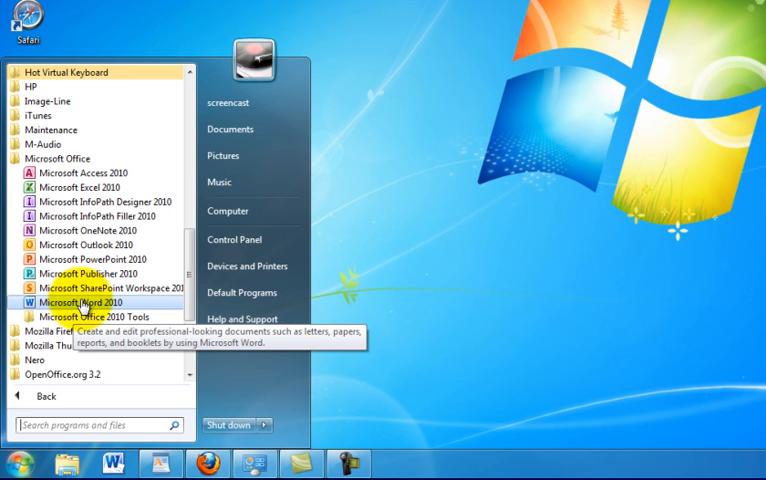
# - Launch Microsoft Word 2010 and then hide it to show the desktop
pyautogui.click(72, 320)
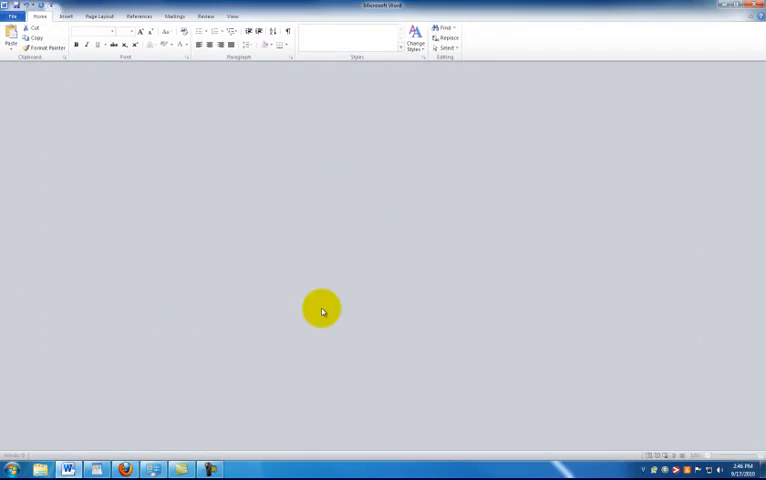
pyautogui.click(734, 4)
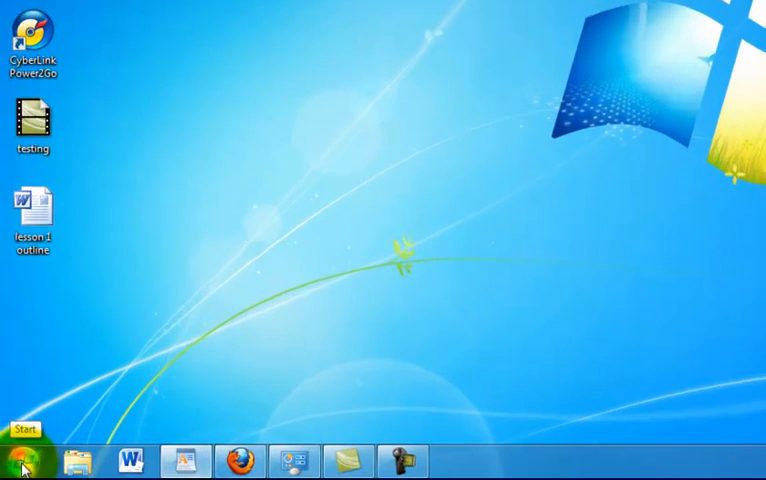
# - Bring the Start menu back with the Search programs and files box ready
pyautogui.click(26, 458)
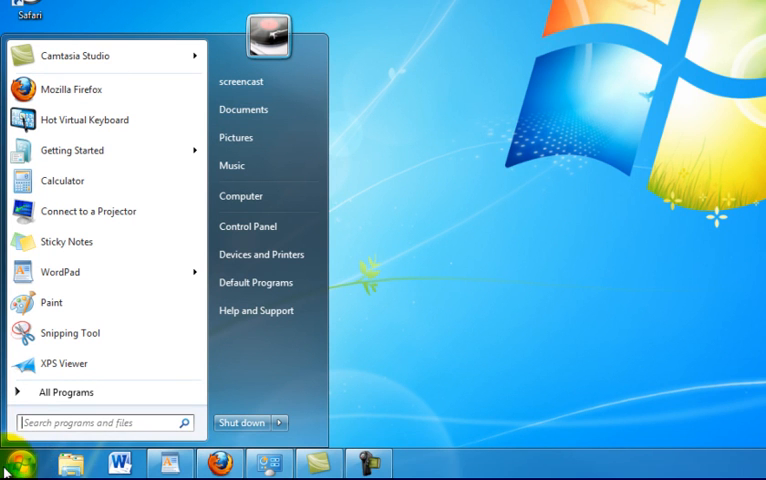
pyautogui.click(96, 424)
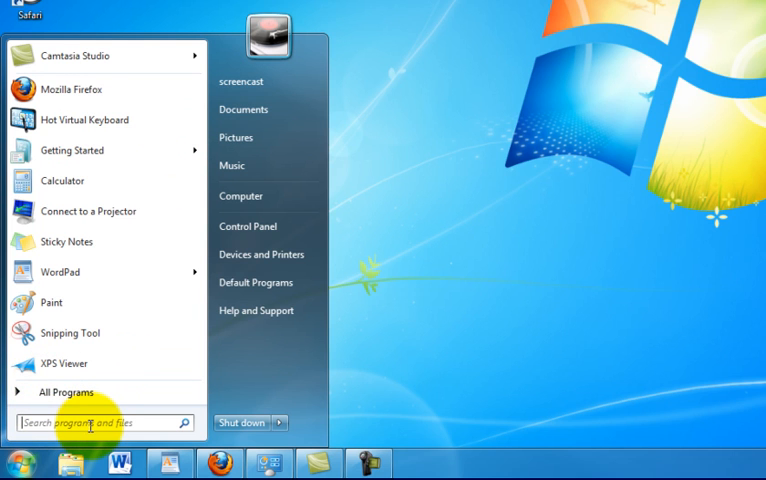
pyautogui.click(90, 422)
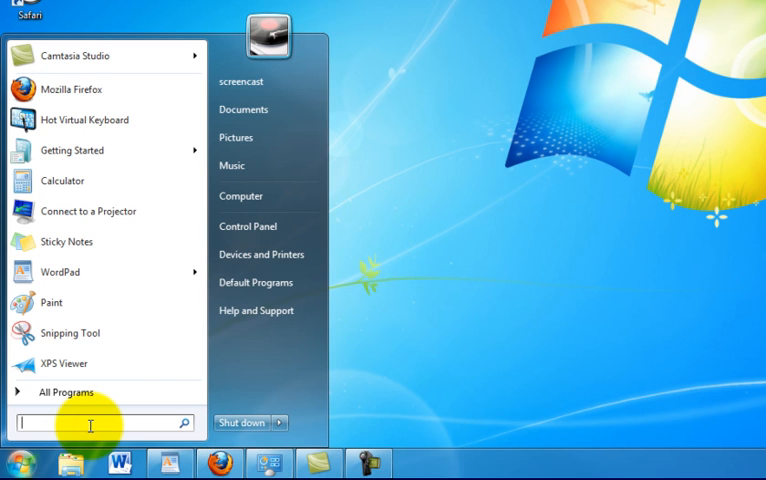
pyautogui.write('keyboard')
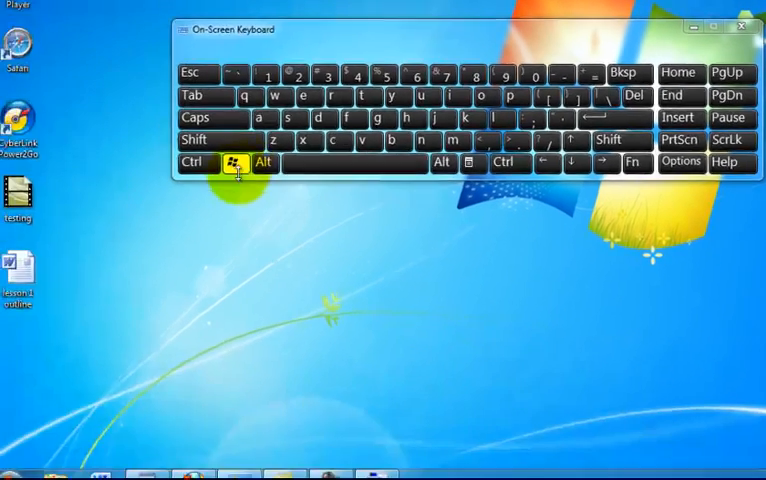
pyautogui.click(236, 162)
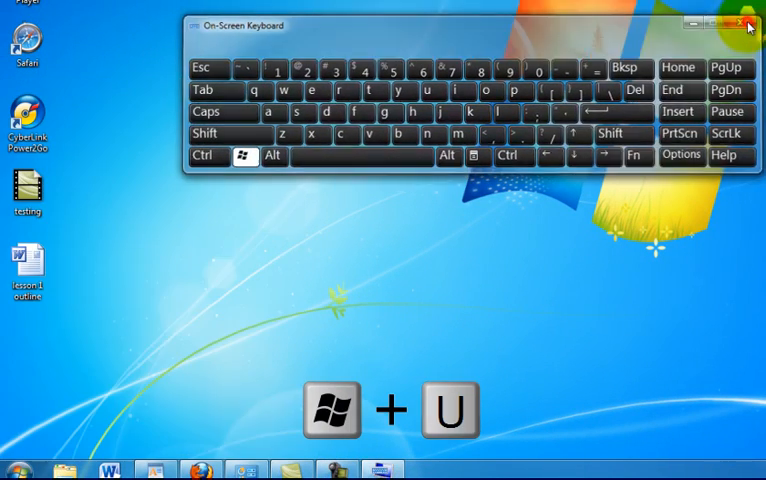
pyautogui.click(744, 22)
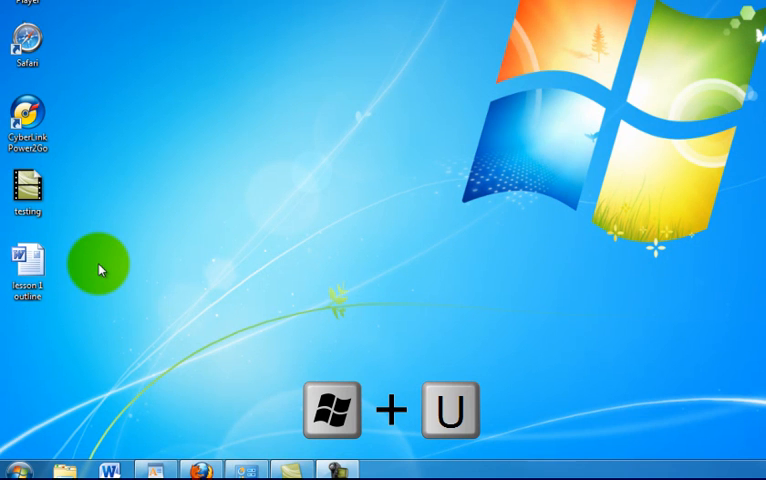
pyautogui.press('win+u')
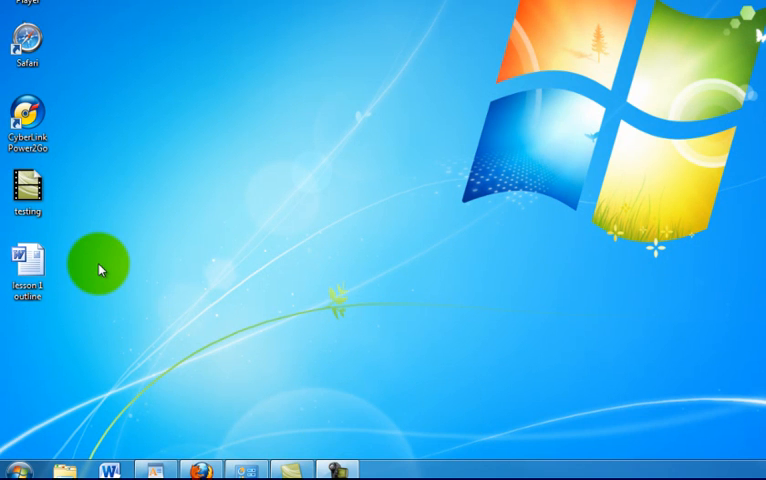
pyautogui.click(10, 464)
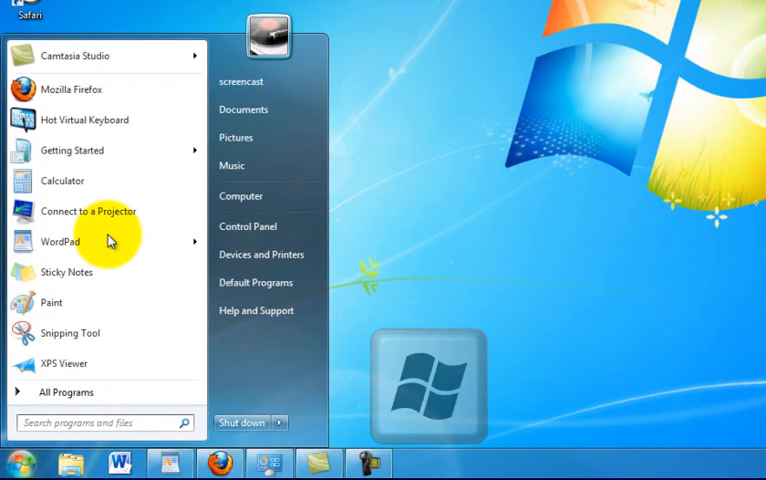
pyautogui.write('excel')
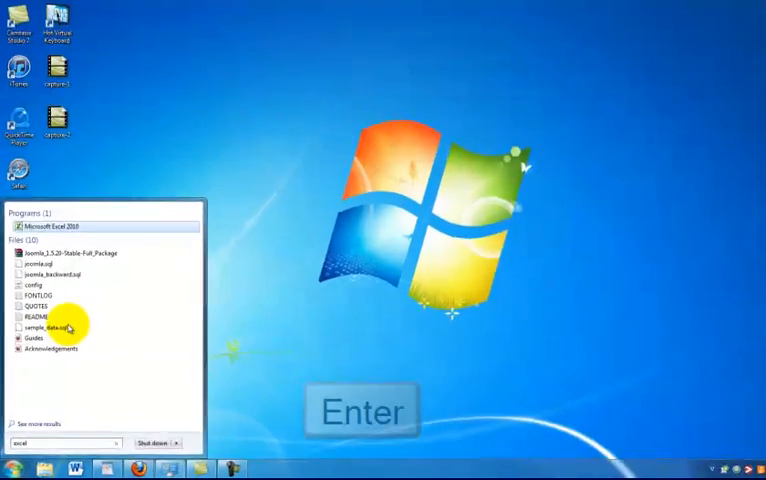
pyautogui.click(62, 226)
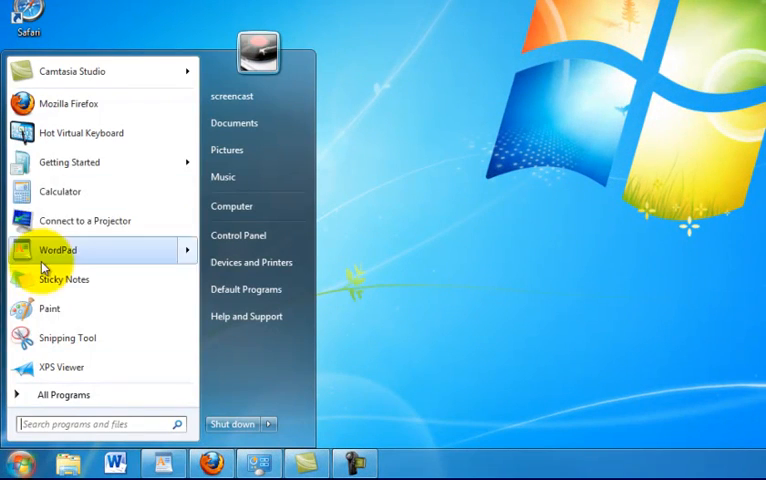
pyautogui.moveTo(60, 192)
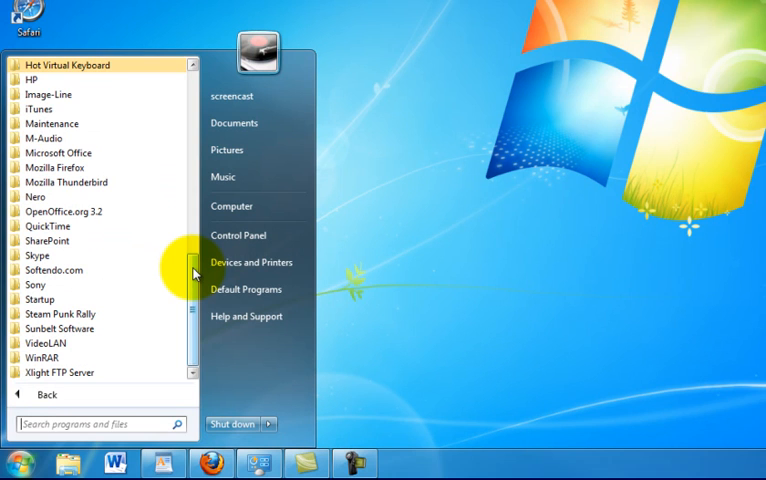
# - Pin Microsoft Excel 2010 from the Office folder to the taskbar
pyautogui.click(58, 152)
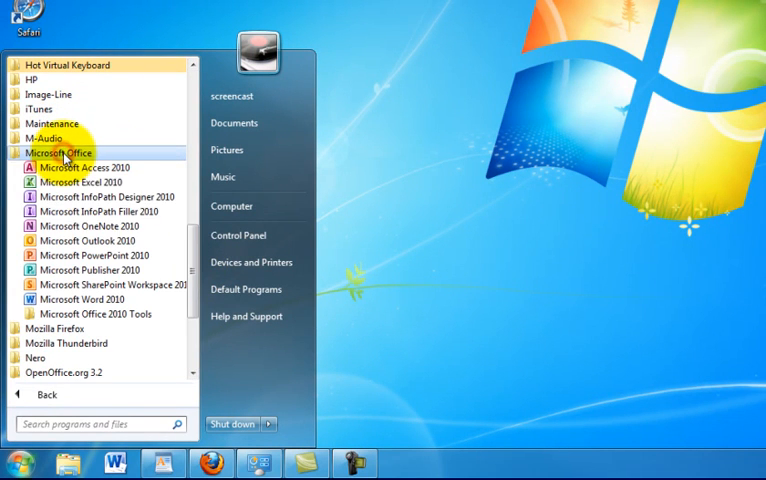
pyautogui.moveTo(84, 182)
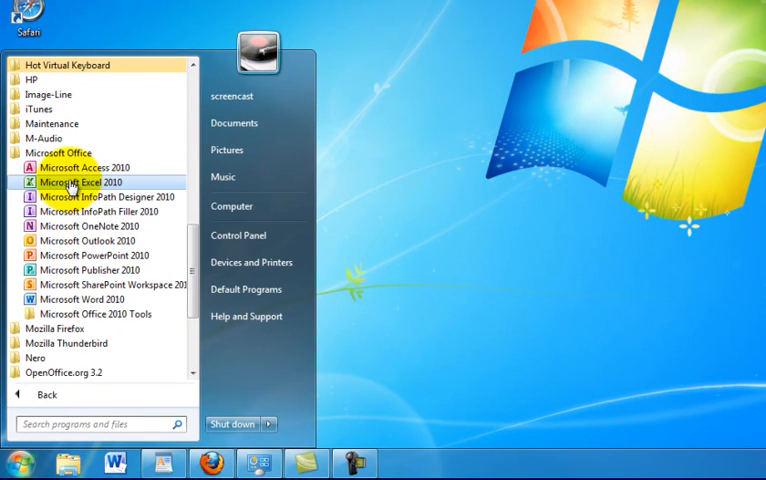
pyautogui.rightClick(80, 182)
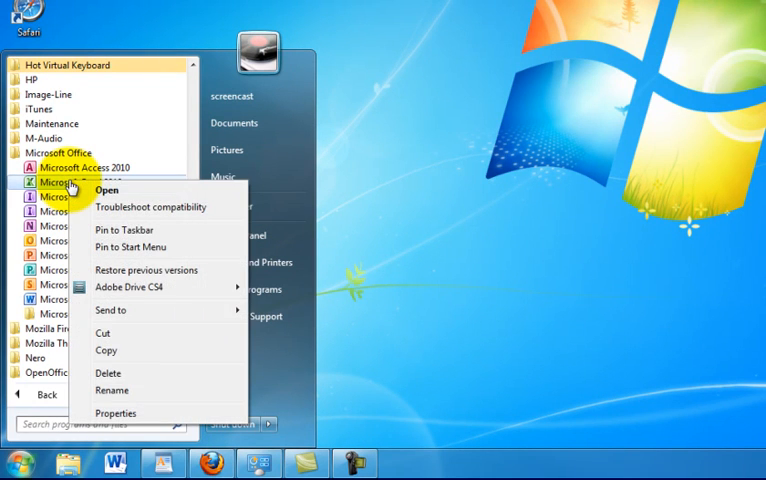
pyautogui.moveTo(144, 238)
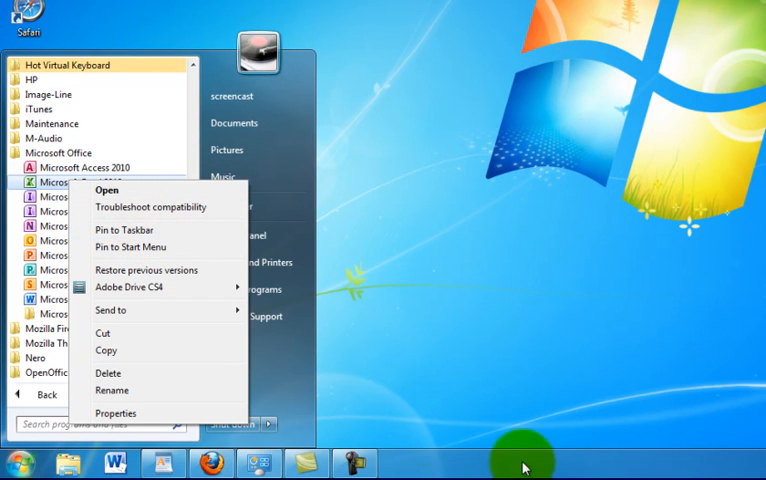
pyautogui.moveTo(140, 230)
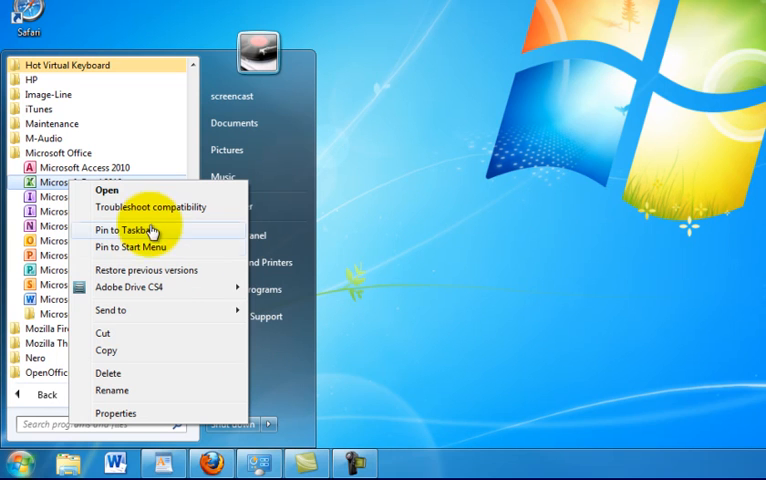
pyautogui.moveTo(112, 280)
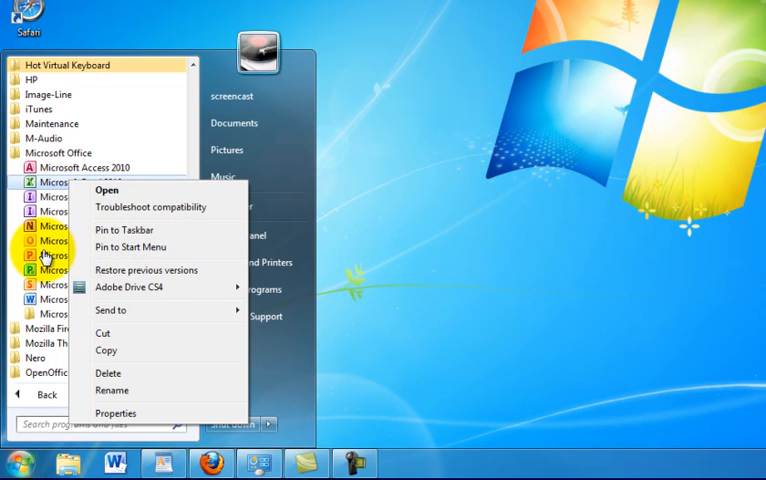
pyautogui.moveTo(130, 246)
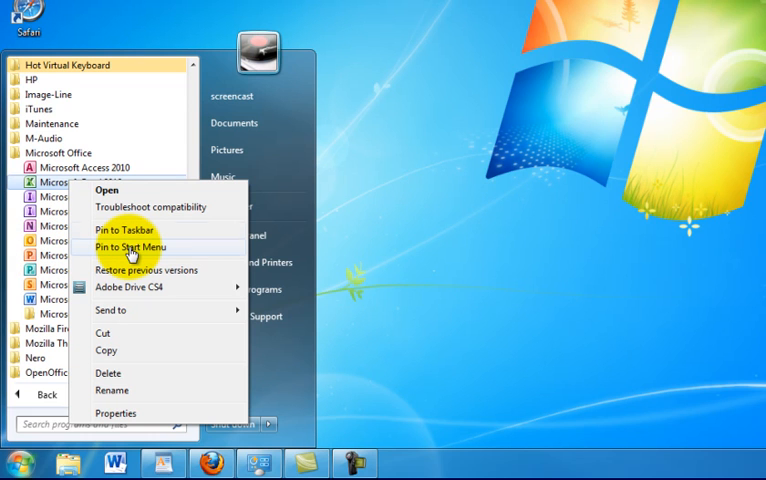
pyautogui.moveTo(132, 232)
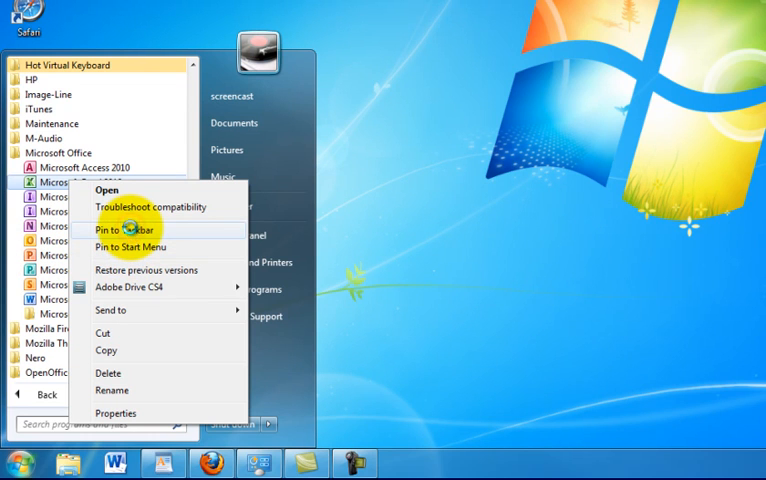
pyautogui.click(122, 228)
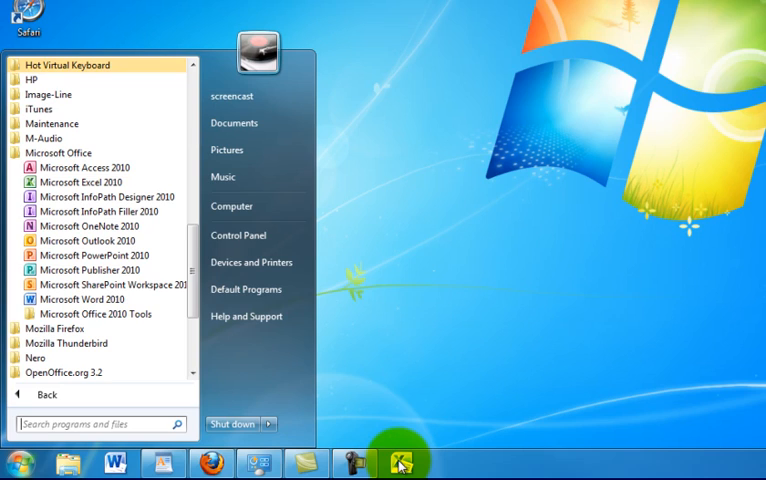
pyautogui.click(400, 464)
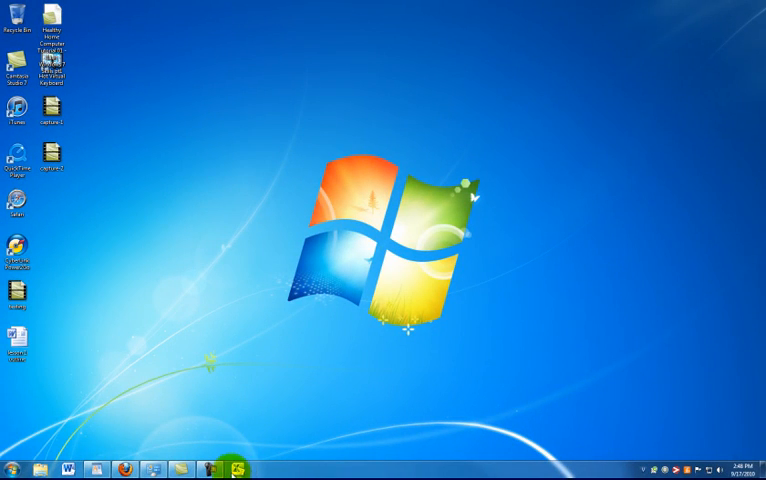
pyautogui.click(218, 462)
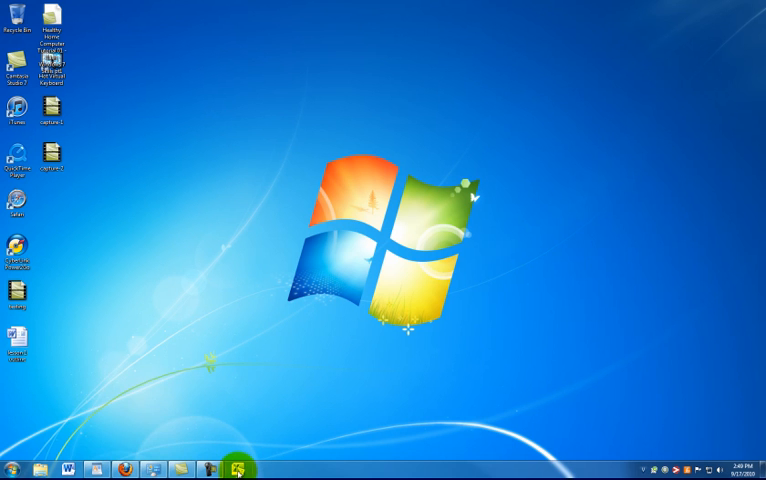
pyautogui.click(236, 466)
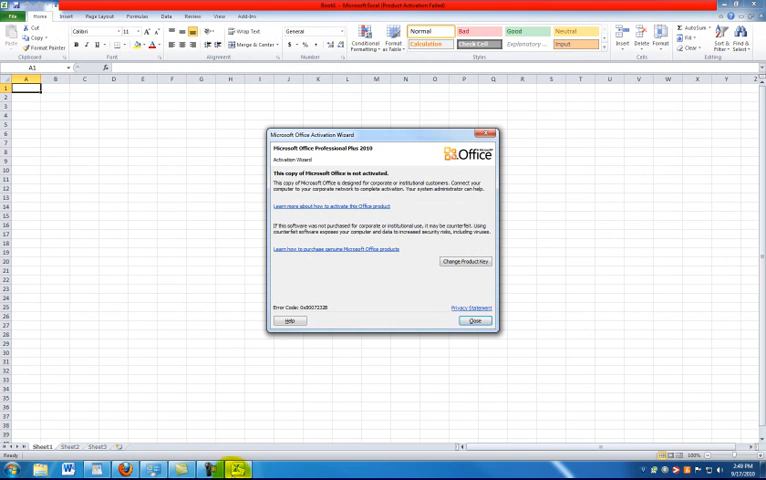
pyautogui.click(474, 320)
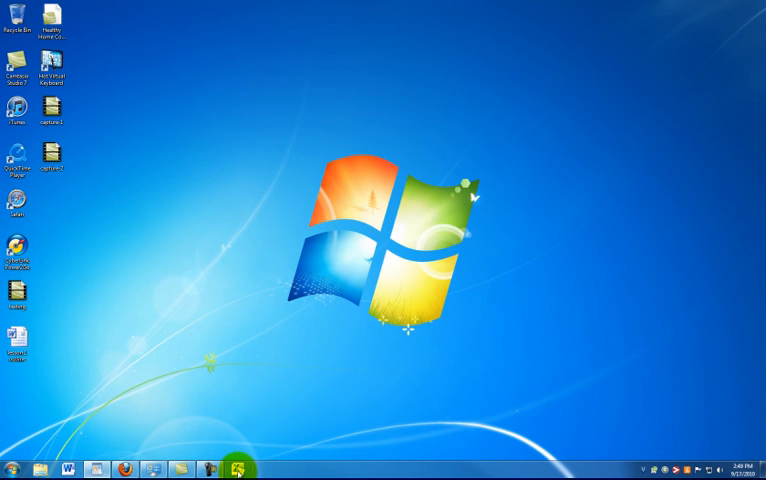
pyautogui.rightClick(236, 464)
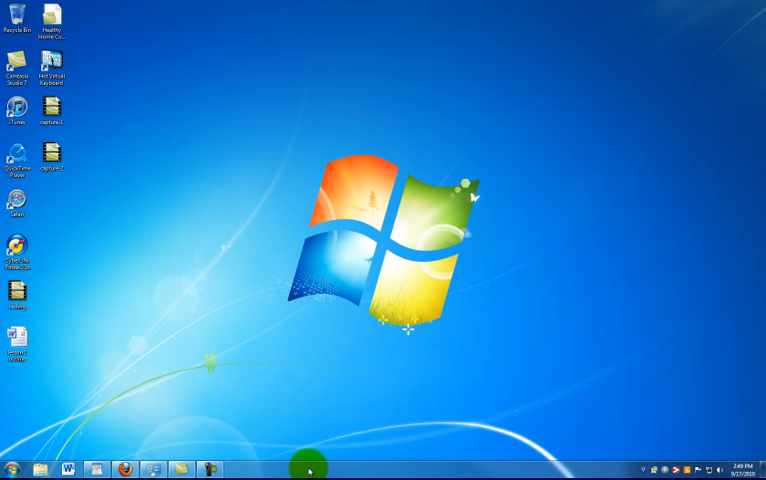
pyautogui.moveTo(248, 464)
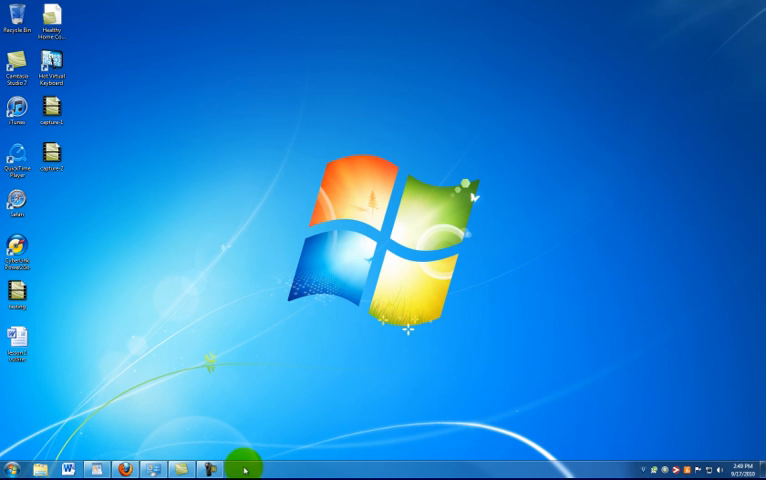
pyautogui.moveTo(318, 464)
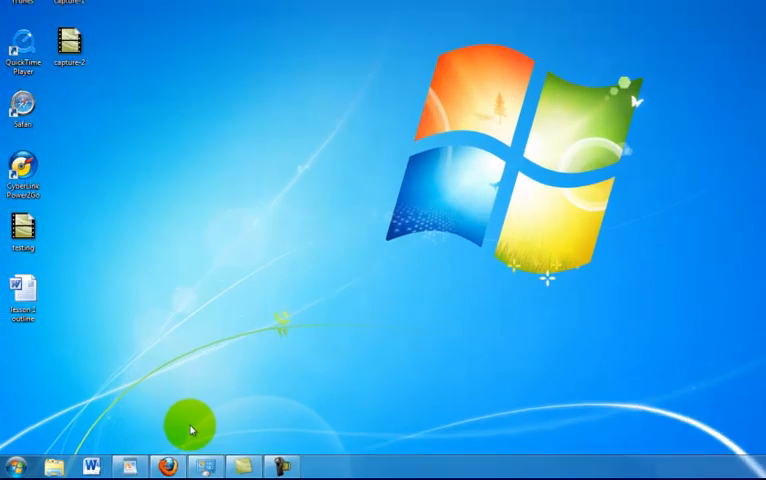
pyautogui.click(14, 464)
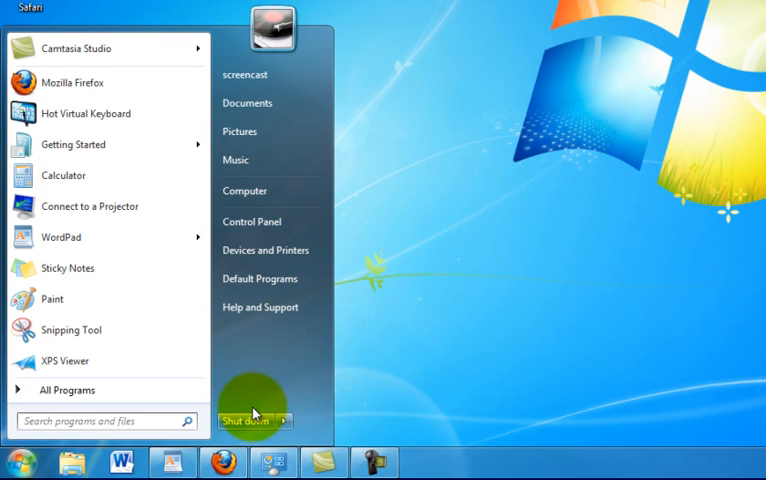
pyautogui.write('p')
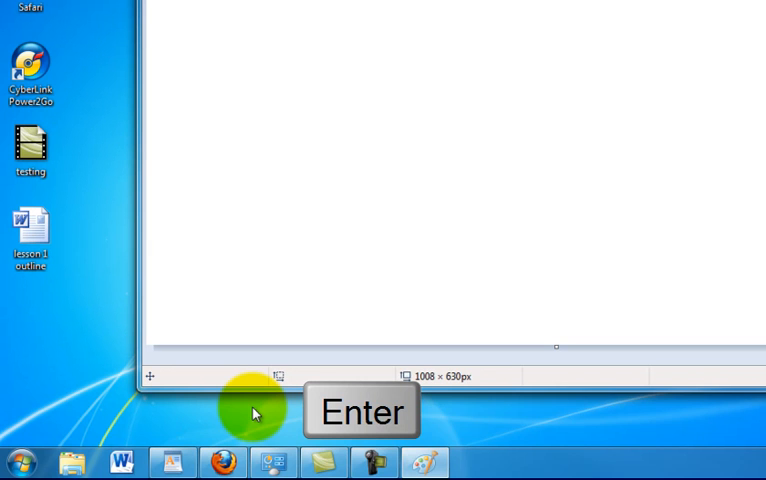
pyautogui.press('Enter')
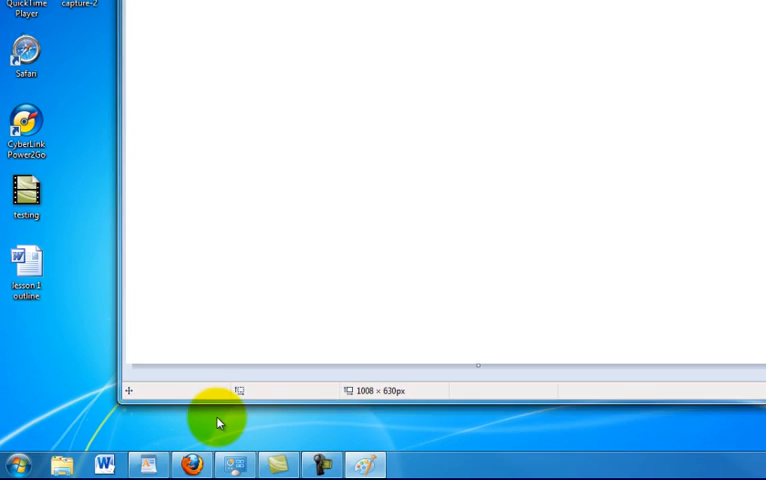
pyautogui.press('alt+f4')
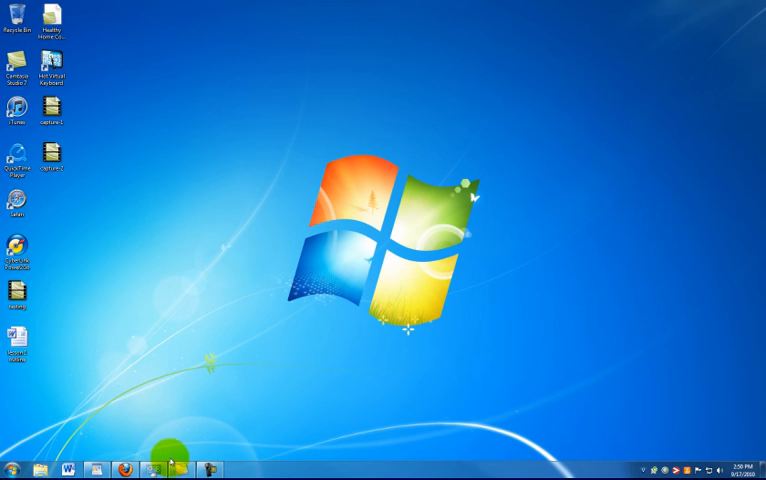
pyautogui.moveTo(140, 436)
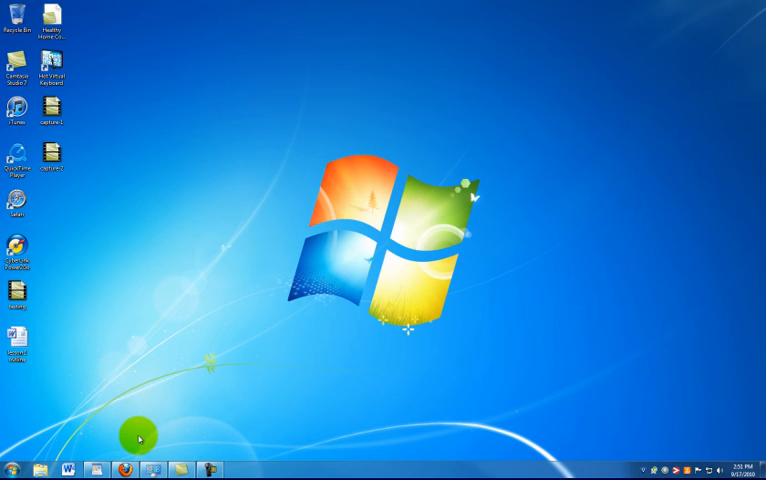
pyautogui.moveTo(136, 428)
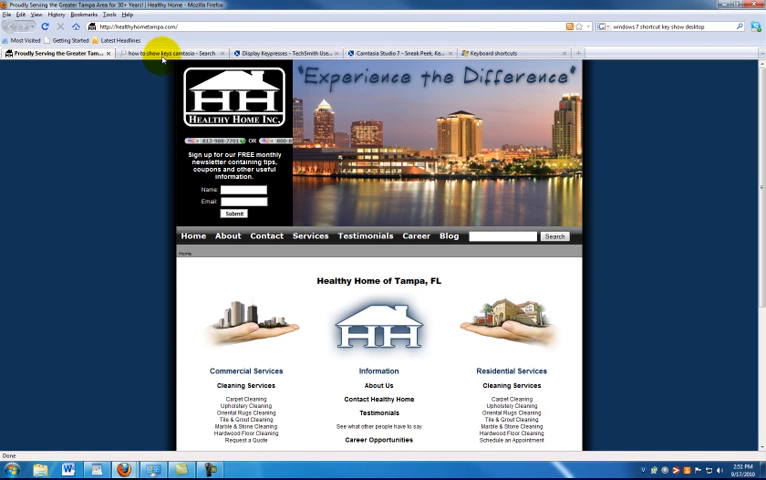
# - Restore Firefox from the taskbar and switch to the Google results about Camtasia
pyautogui.click(176, 56)
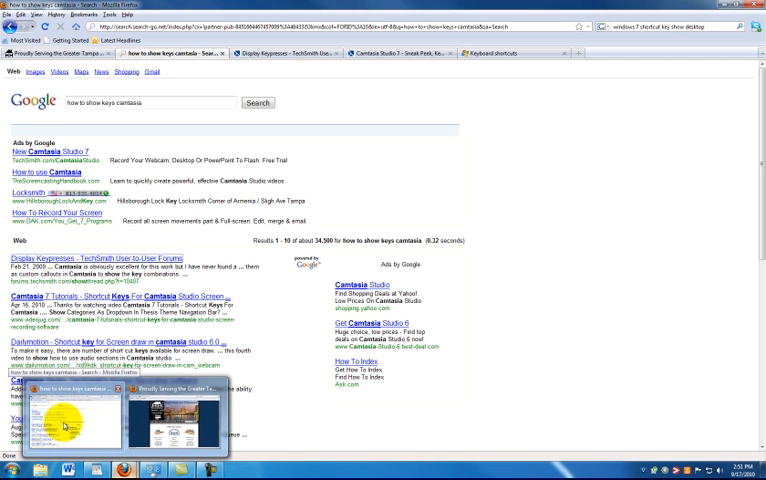
pyautogui.click(174, 418)
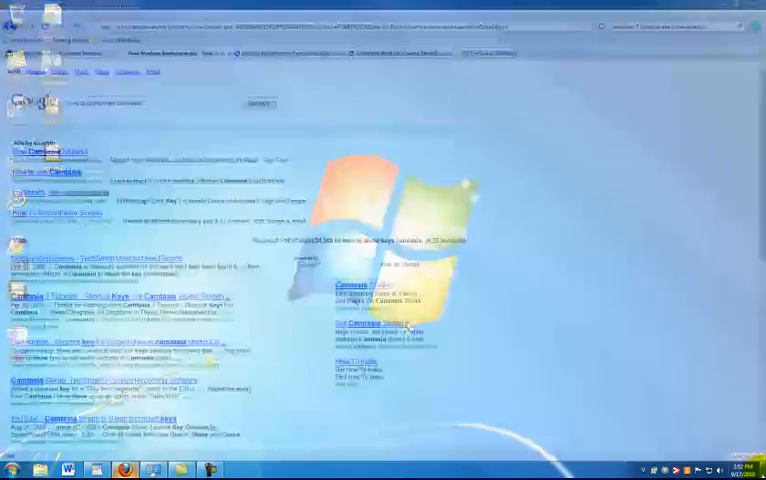
pyautogui.click(764, 468)
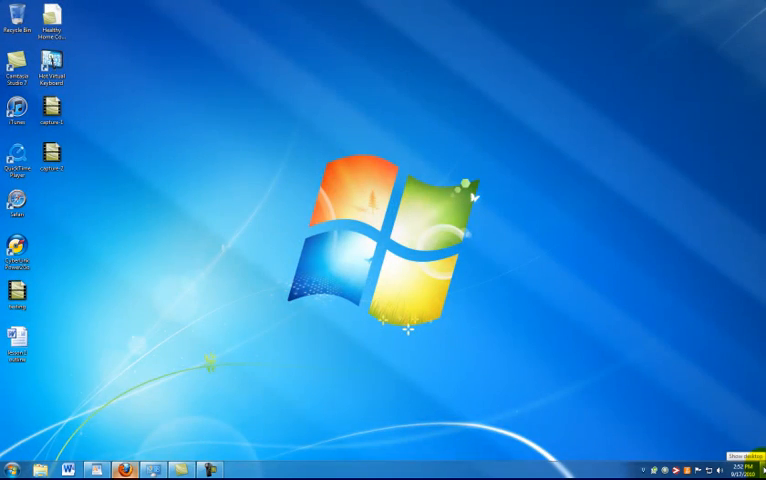
pyautogui.click(132, 464)
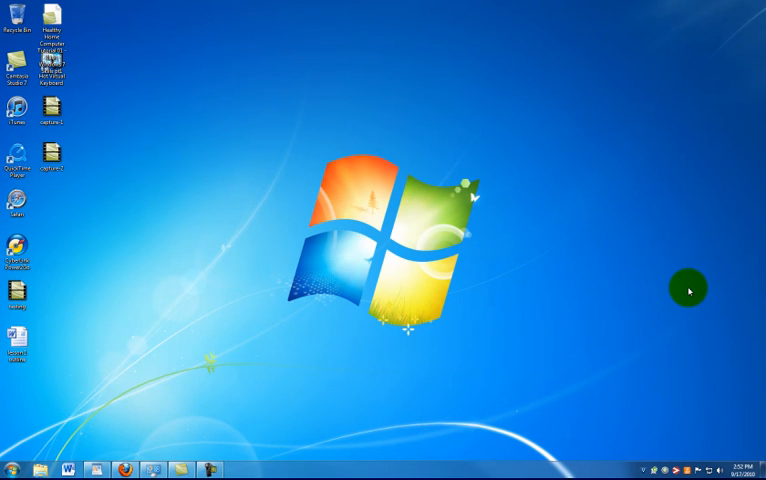
pyautogui.moveTo(648, 246)
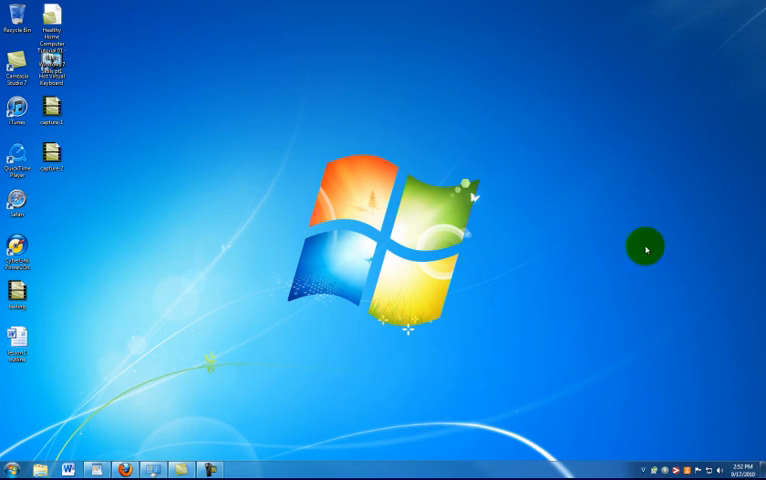
pyautogui.moveTo(202, 392)
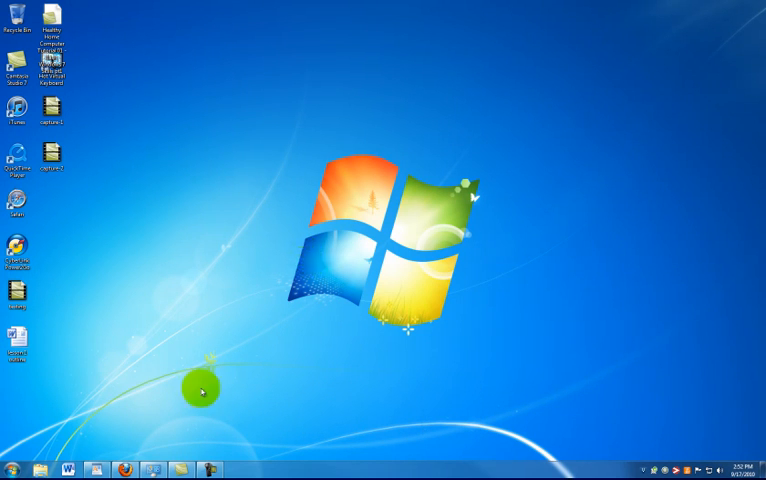
pyautogui.click(132, 466)
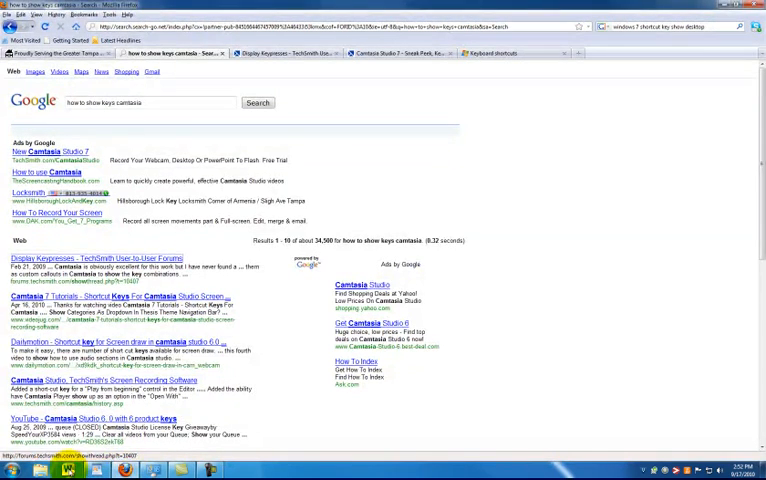
pyautogui.click(96, 460)
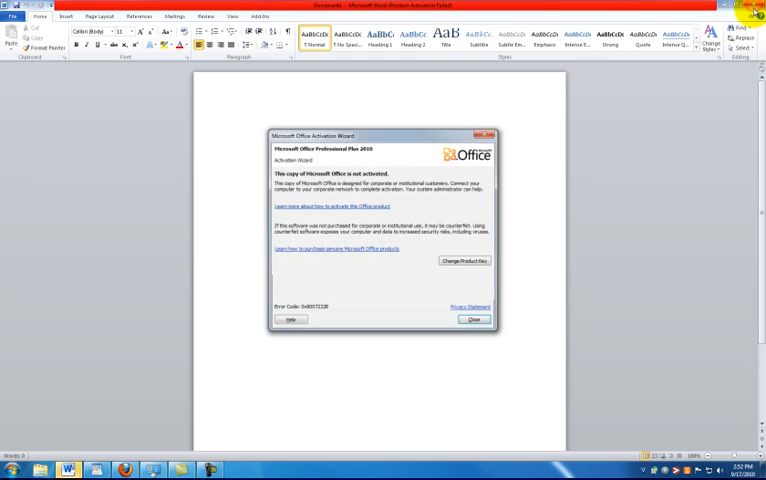
pyautogui.click(472, 320)
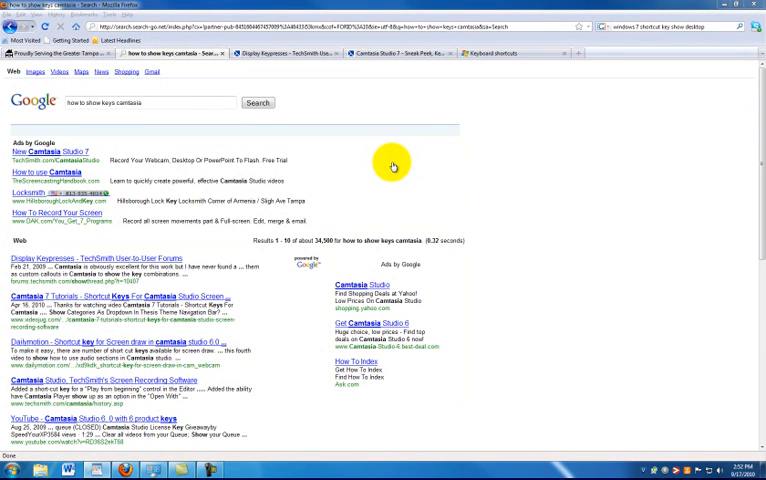
pyautogui.moveTo(458, 196)
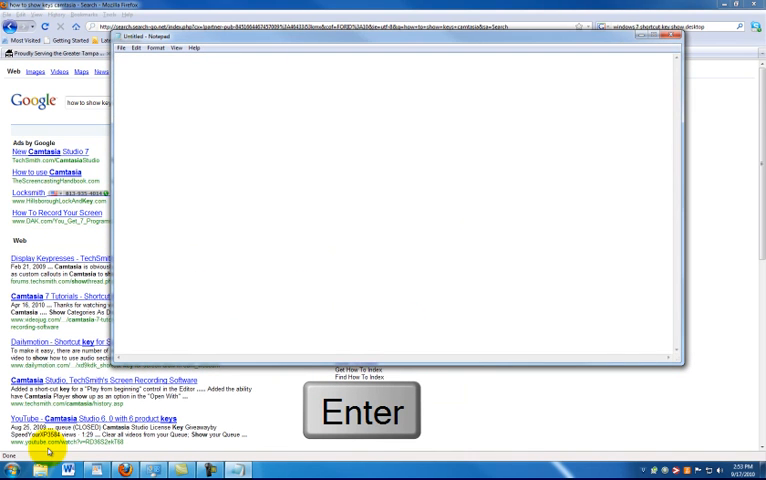
# - Cycle through the open windows with Alt+Tab until the blank Notepad is in front
pyautogui.press('Alt+Tab')
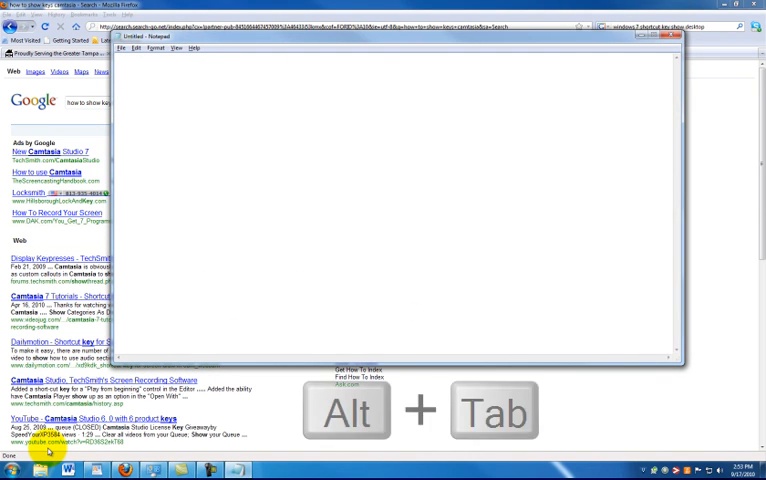
pyautogui.press('alt+tab')
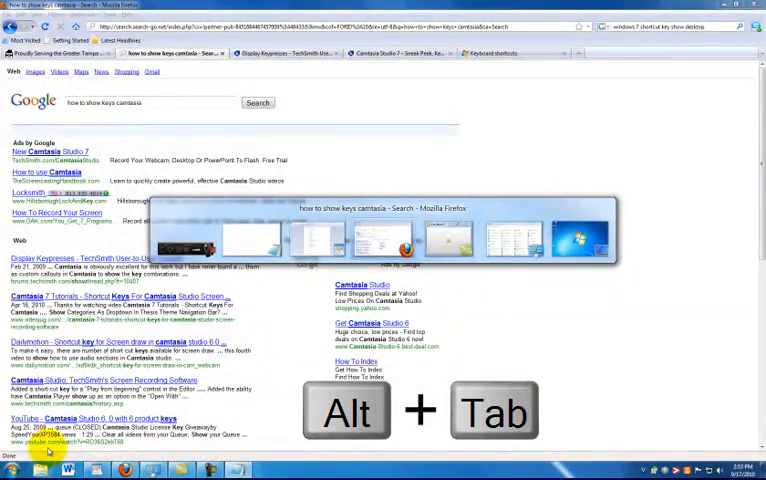
pyautogui.press('alt+tab')
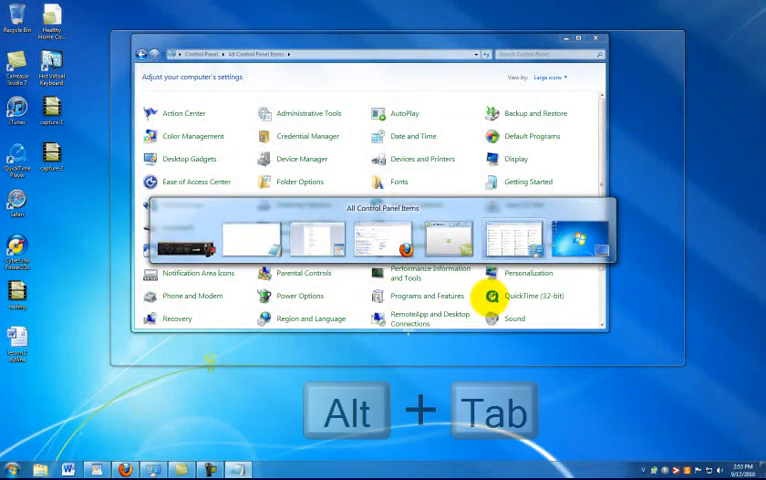
pyautogui.press('Alt+Tab')
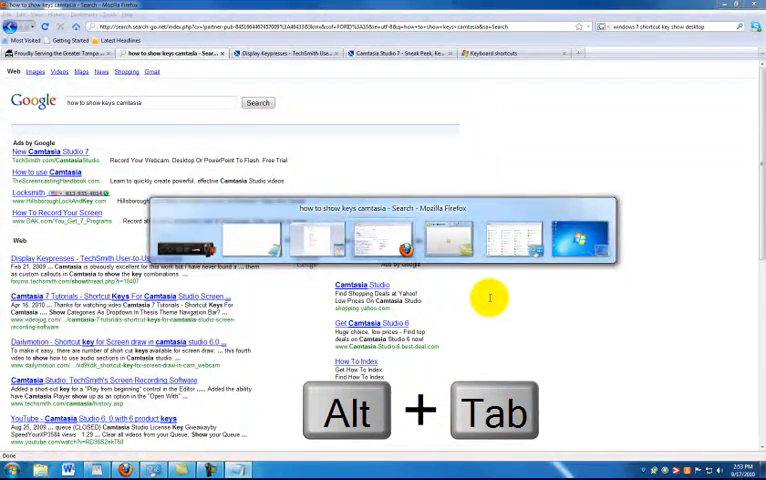
pyautogui.press('alt+tab')
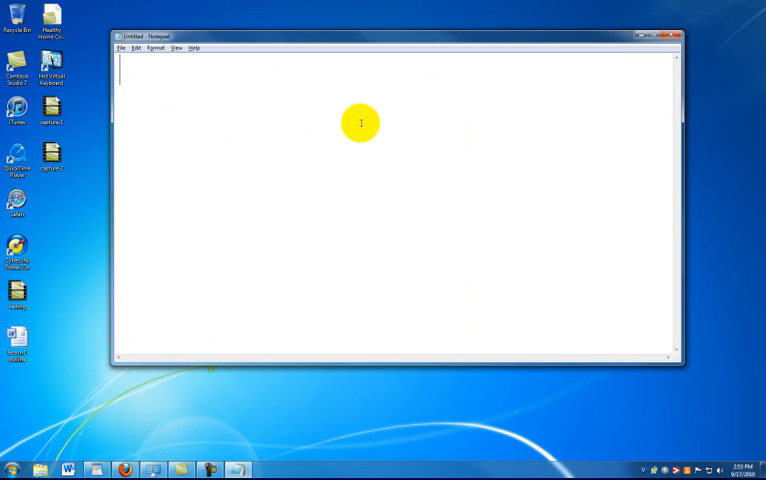
pyautogui.moveTo(180, 152)
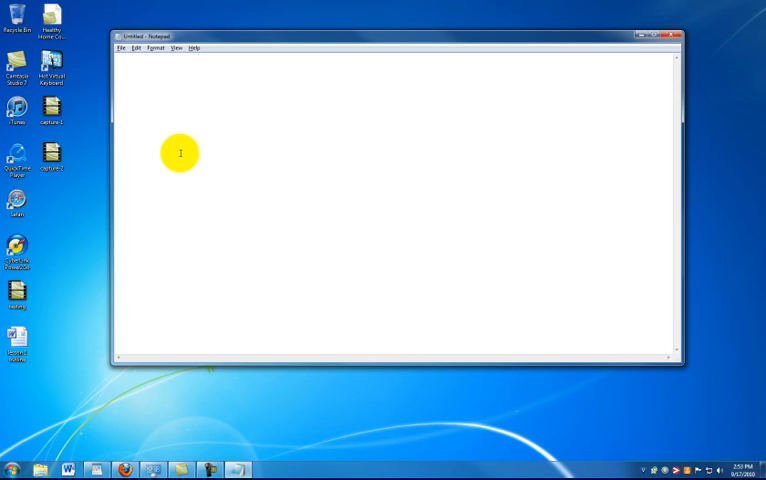
# - Write three lines reading list 1, list 2 and list 3 in Notepad
pyautogui.click(130, 64)
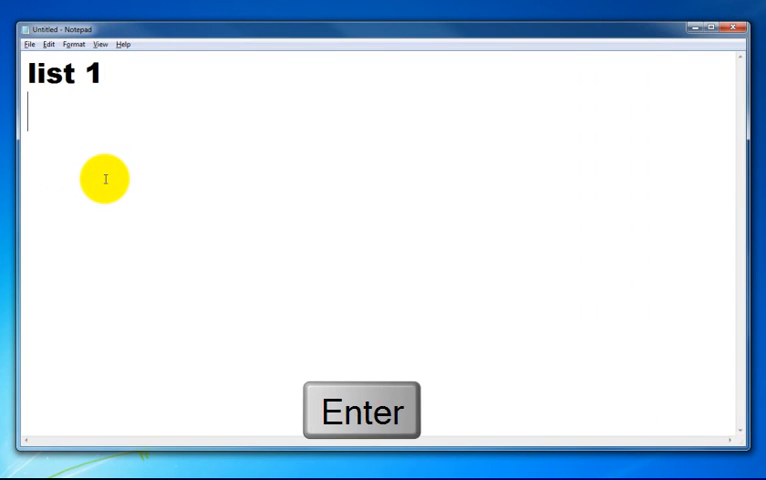
pyautogui.write('list 2')
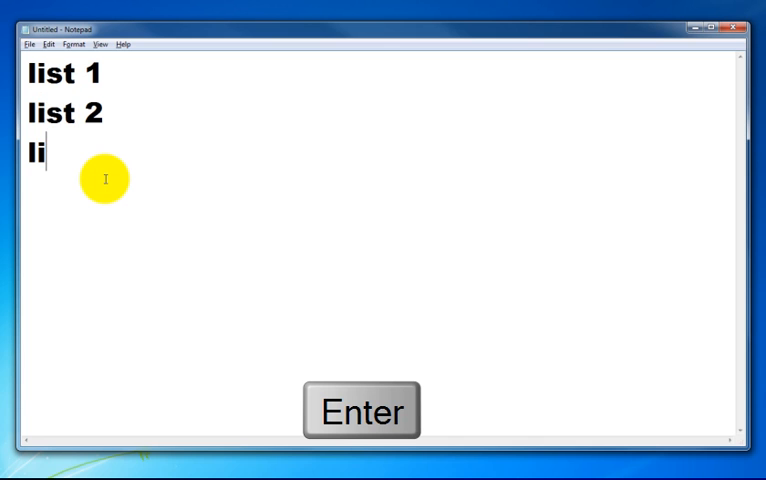
pyautogui.write('st 3')
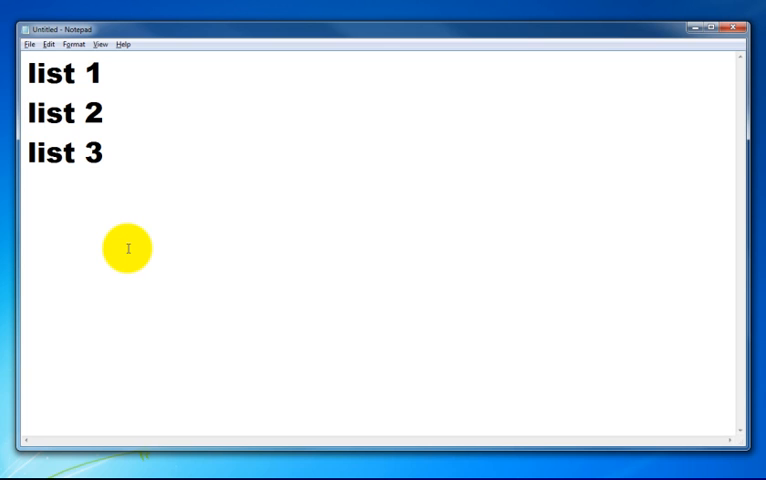
pyautogui.moveTo(22, 114)
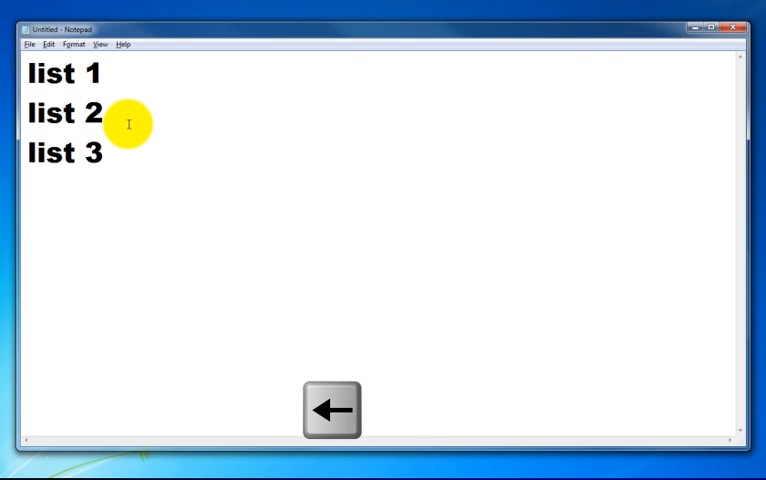
# - Highlight the whole second line, list 2, using Shift with the arrow and Home keys
pyautogui.press('shift+Right')
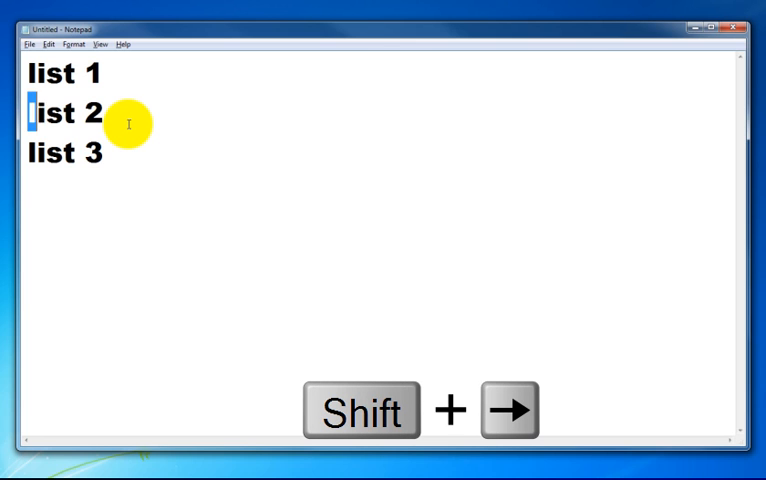
pyautogui.press('shift+right')
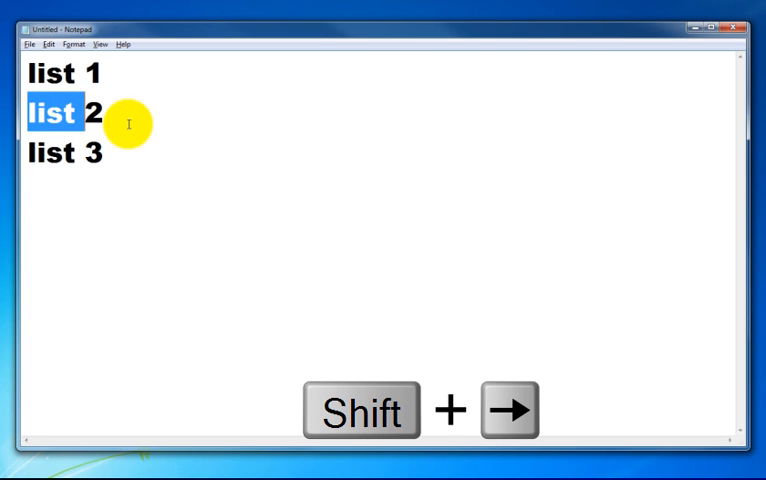
pyautogui.press('shift+right')
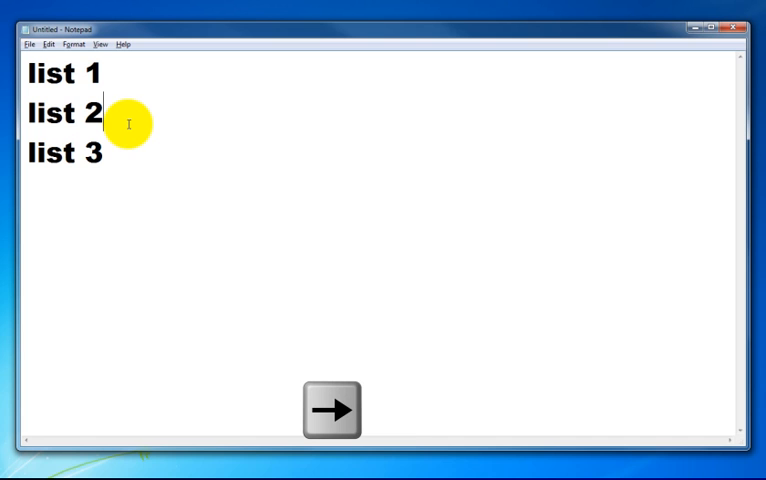
pyautogui.press('shift+Home')
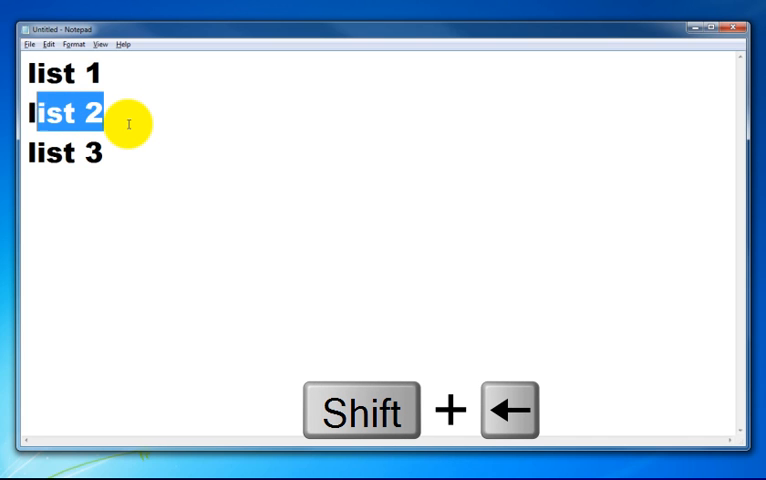
pyautogui.press('shift+left')
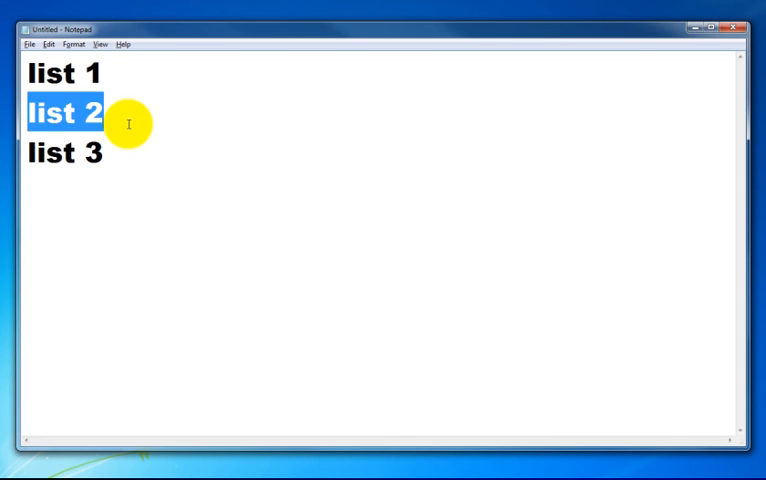
pyautogui.moveTo(78, 120)
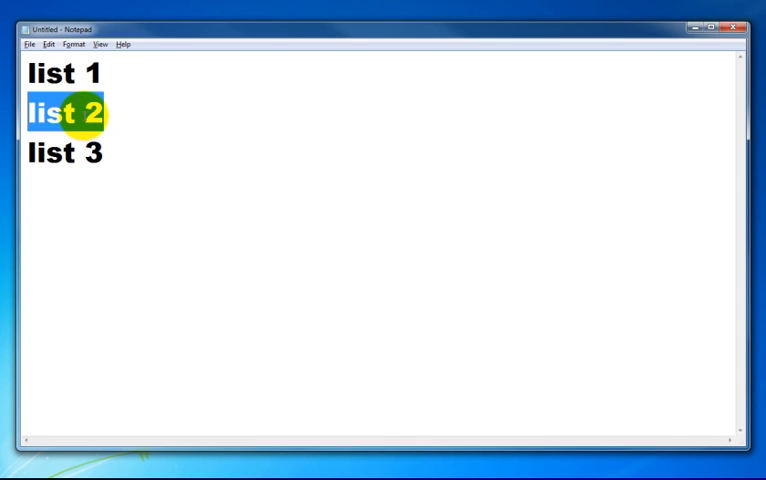
pyautogui.rightClick(76, 116)
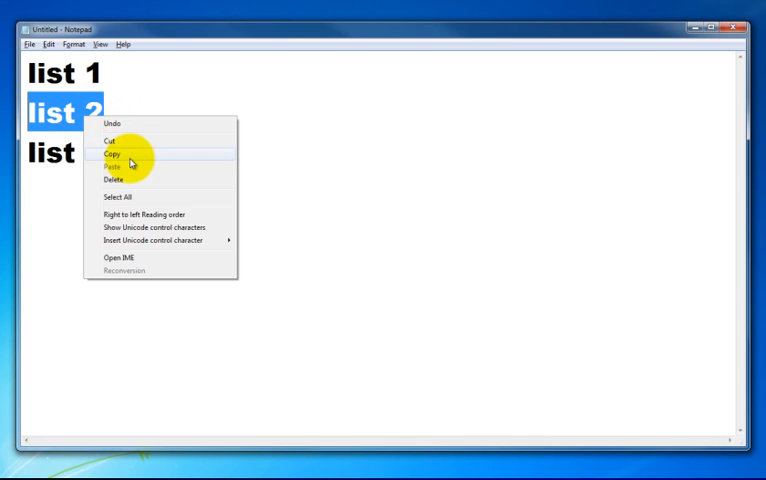
pyautogui.click(44, 44)
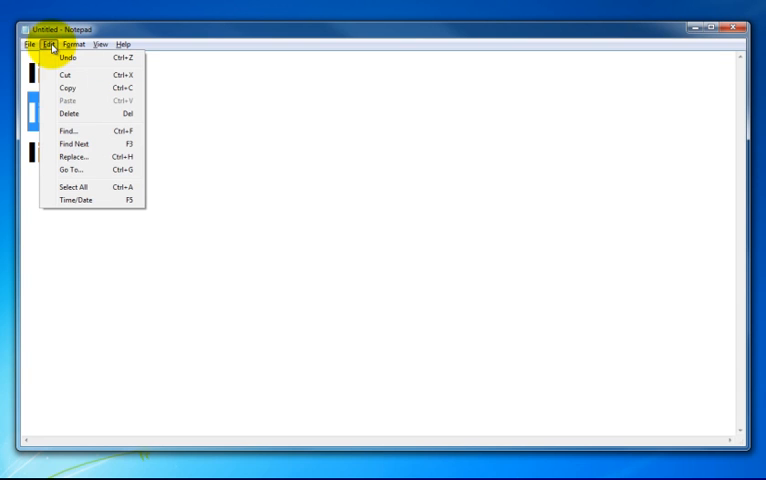
pyautogui.moveTo(176, 22)
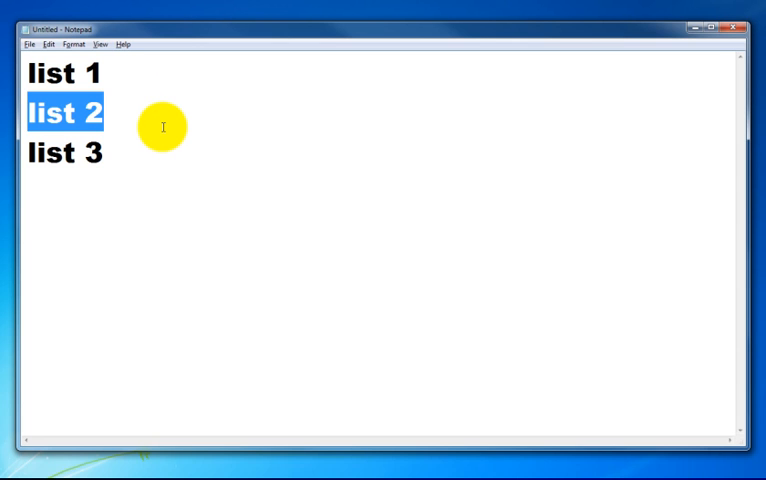
# - Copy the selected list 2 text to the clipboard
pyautogui.press('Ctrl+C')
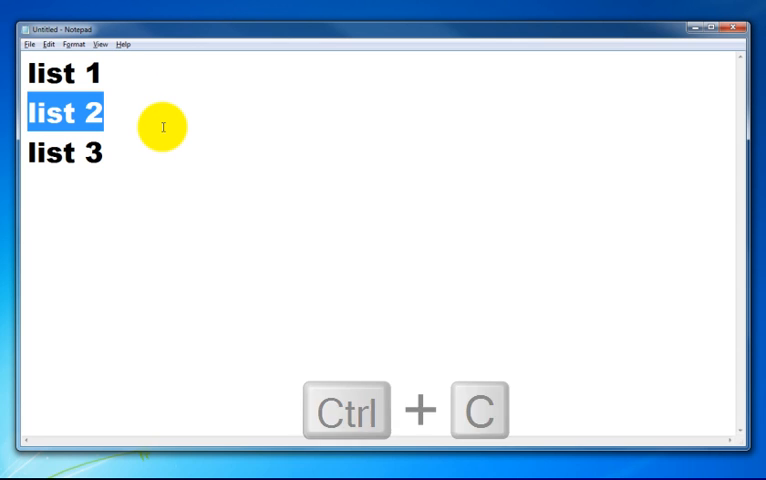
pyautogui.press('Ctrl+c')
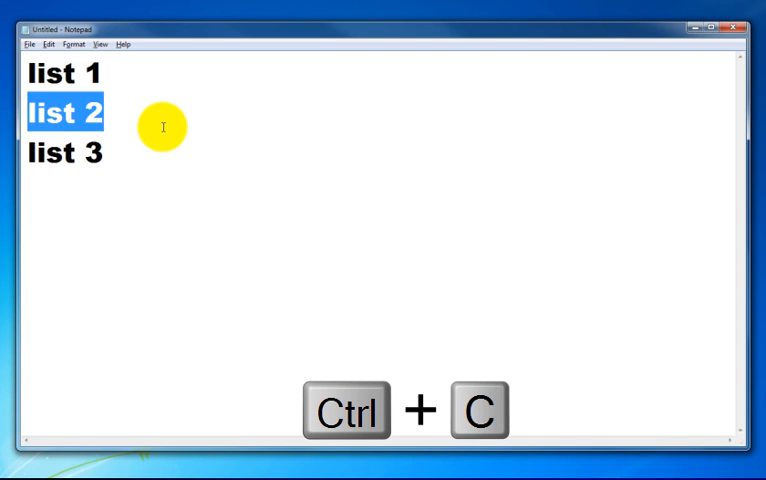
pyautogui.press('ctrl+c')
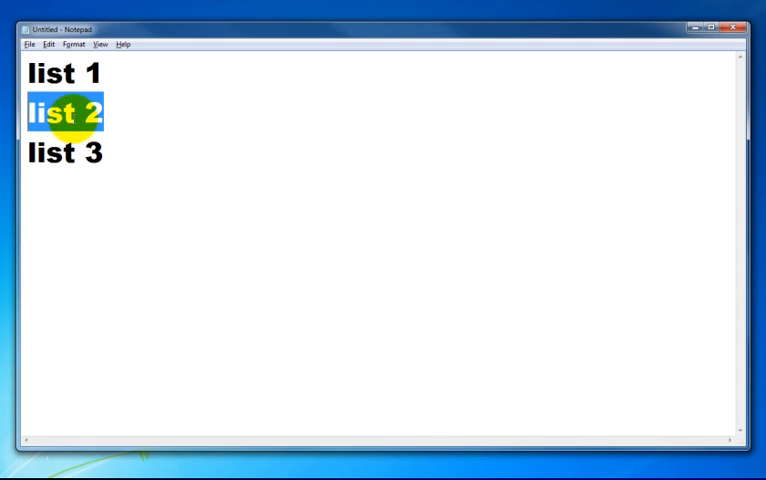
pyautogui.moveTo(92, 112)
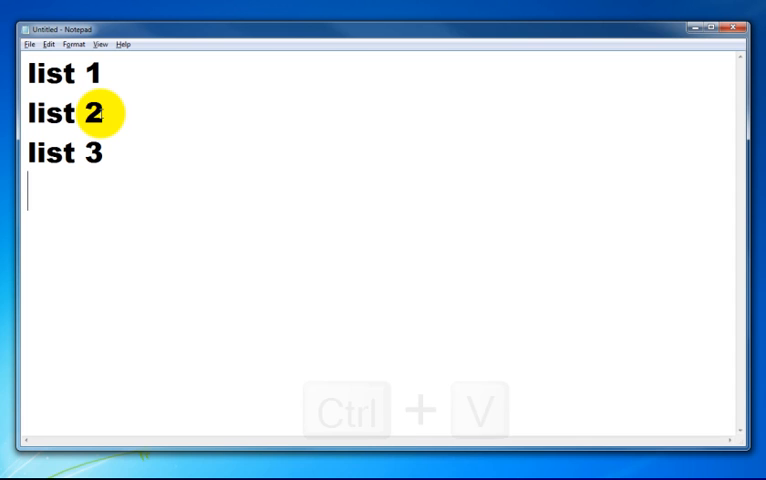
# - Paste list 2 as a fourth line below list 3, then remove it again
pyautogui.press('ctrl+v')
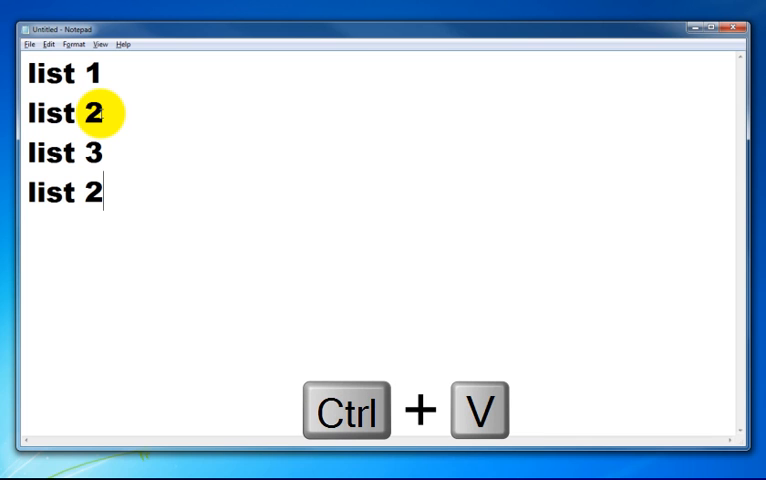
pyautogui.press('ctrl+v')
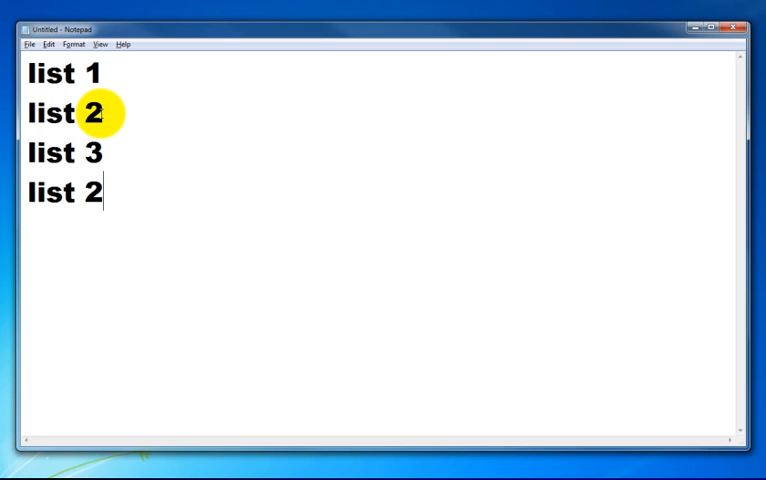
pyautogui.press('Backspace')
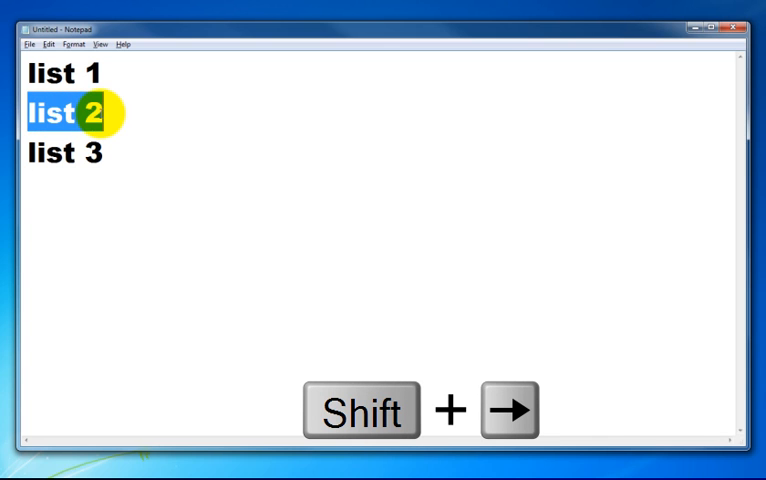
# - Cut the list 2 line and paste it below list 3
pyautogui.press('shift+Right')
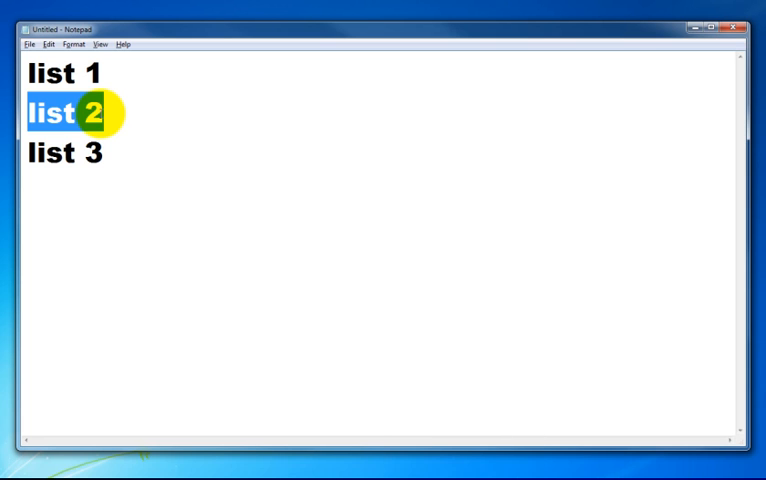
pyautogui.press('Ctrl+x')
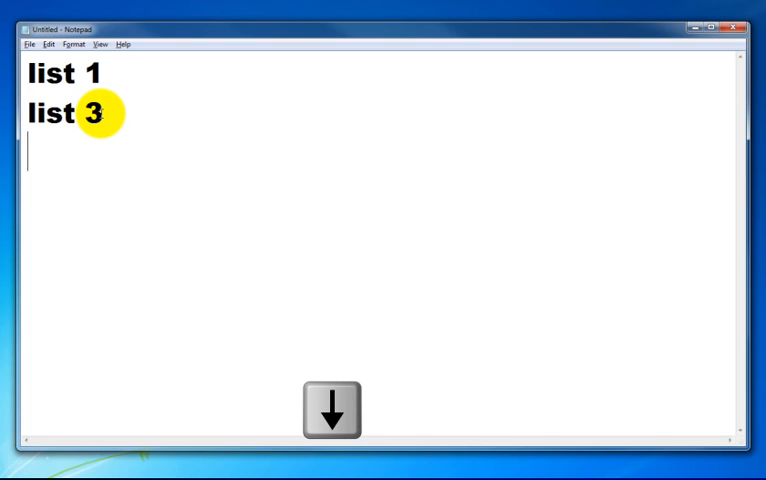
pyautogui.press('ctrl+v')
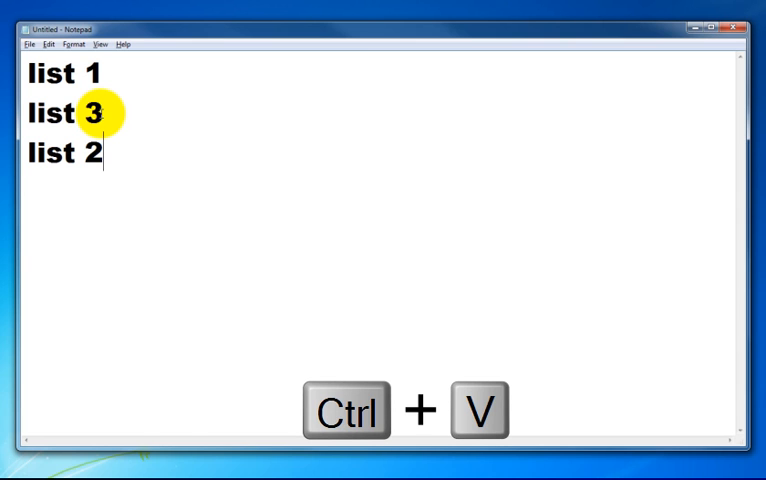
pyautogui.press('ctrl+v')
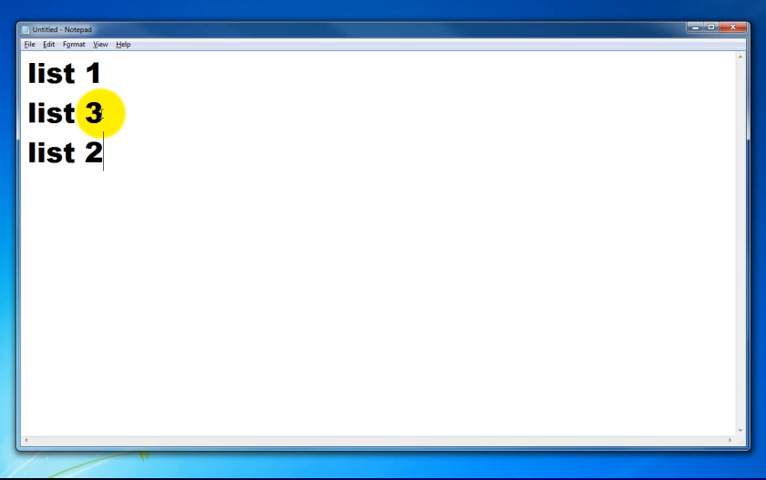
# - Undo the paste, then restore the list 2 line at the bottom again
pyautogui.press('Ctrl+z')
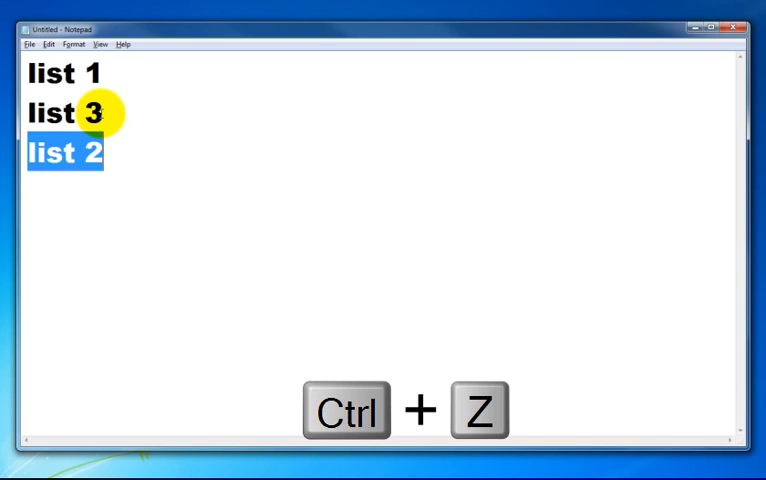
pyautogui.press('Ctrl+z')
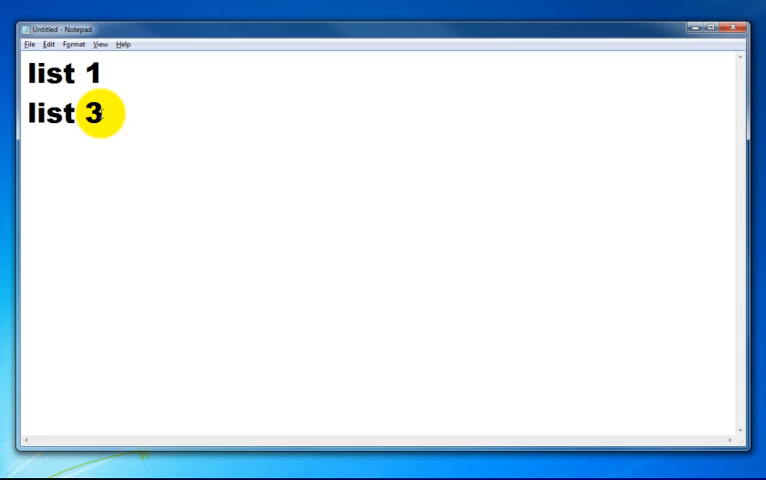
pyautogui.press('ctrl+z')
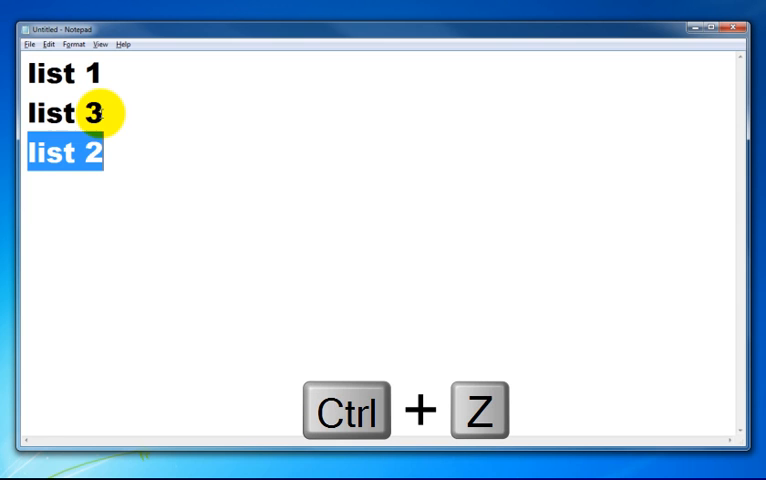
pyautogui.press('Ctrl+z')
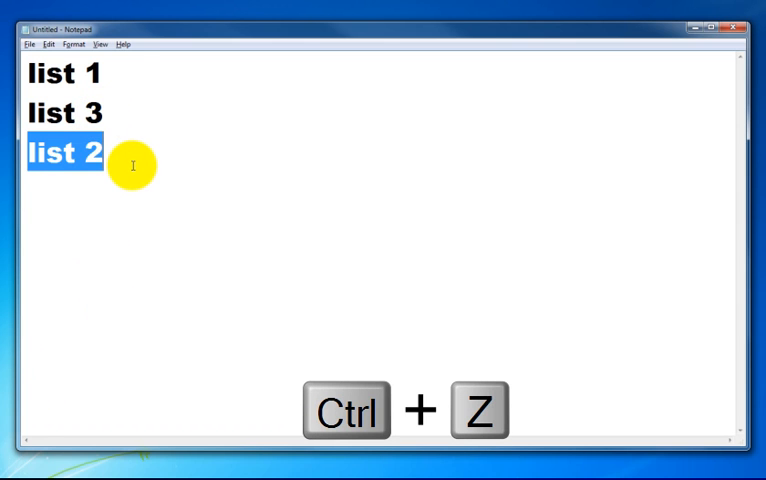
# - Select all three list lines and delete them, leaving the note empty
pyautogui.press('Ctrl+a')
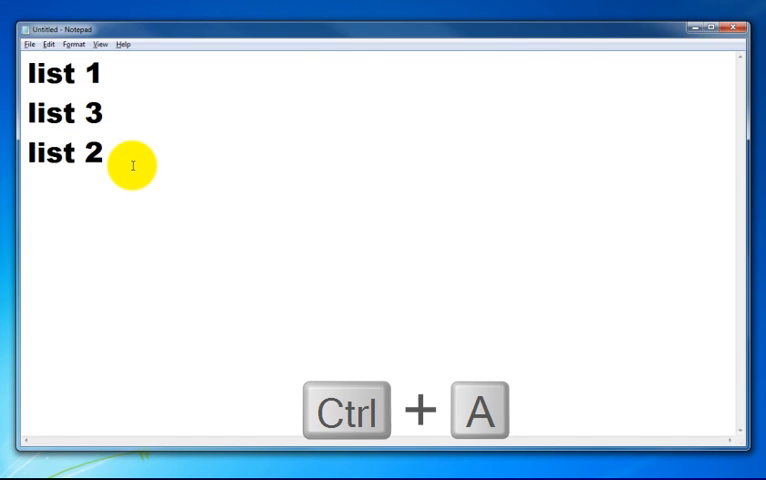
pyautogui.press('Ctrl+A')
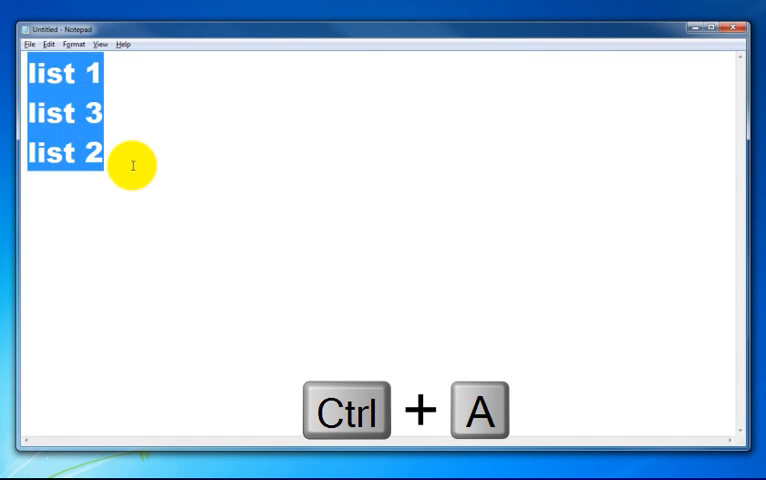
pyautogui.press('ctrl+a')
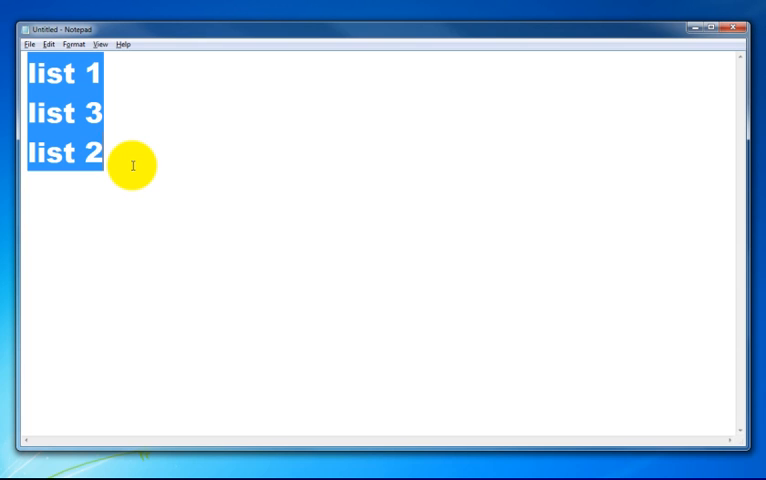
pyautogui.press('Delete')
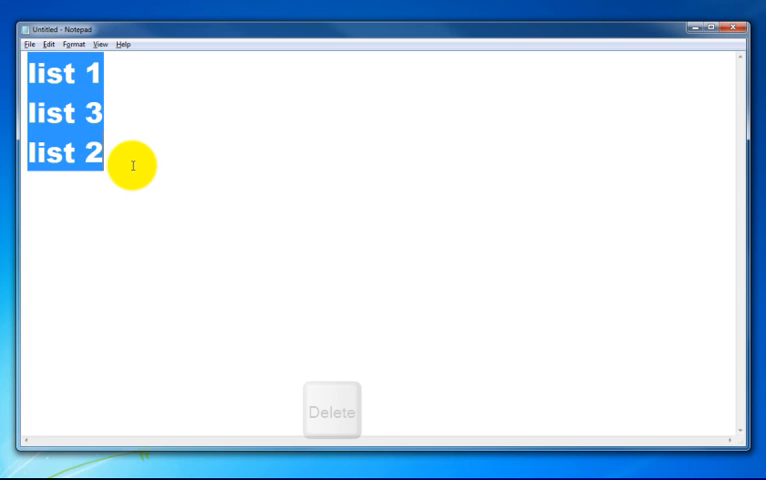
pyautogui.press('Delete')
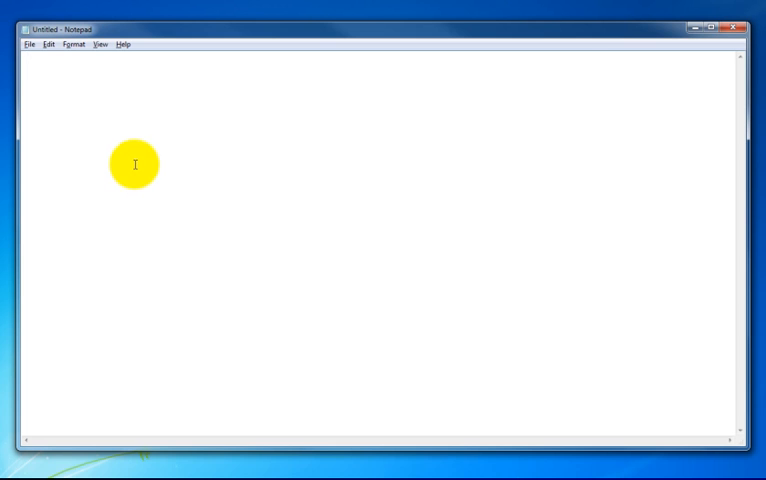
pyautogui.moveTo(228, 228)
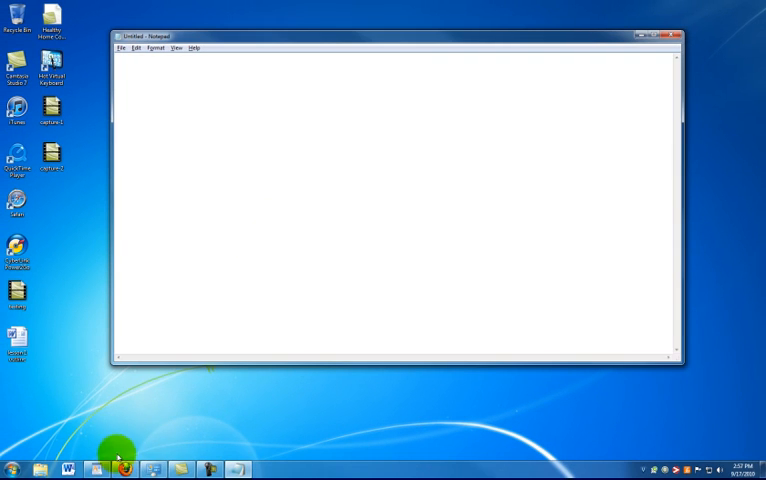
pyautogui.moveTo(126, 464)
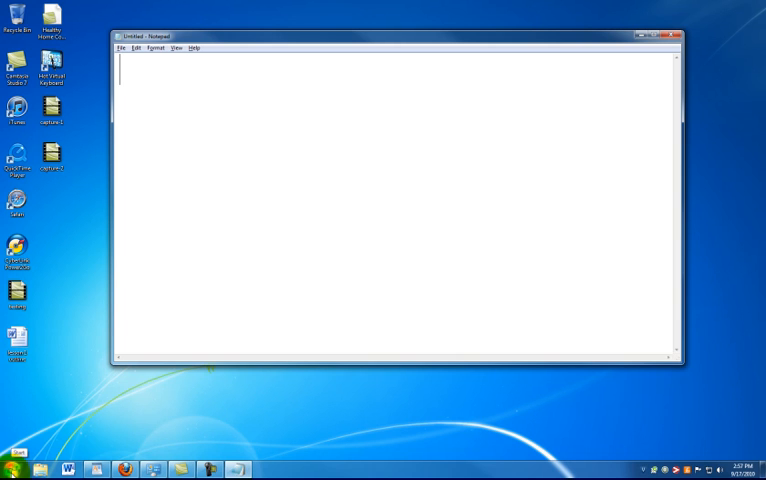
# - Bring up the Start menu over the restored Notepad window
pyautogui.click(14, 456)
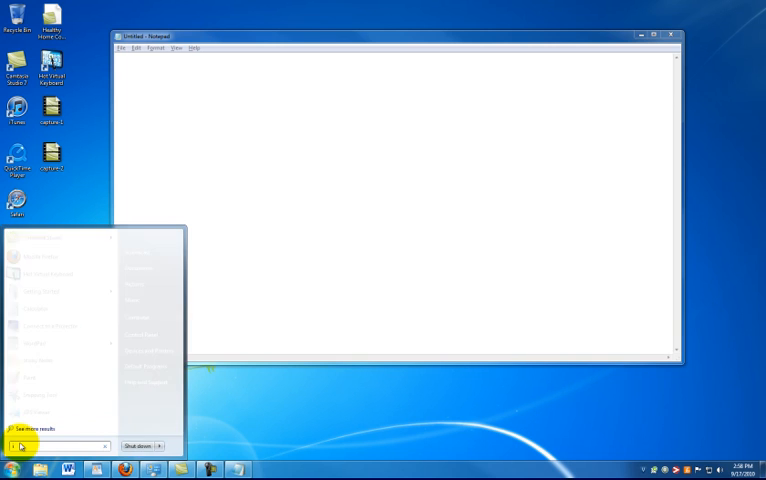
# - Search 'internet', launch Internet Explorer and bring up its taskbar icon options
pyautogui.write('internet')
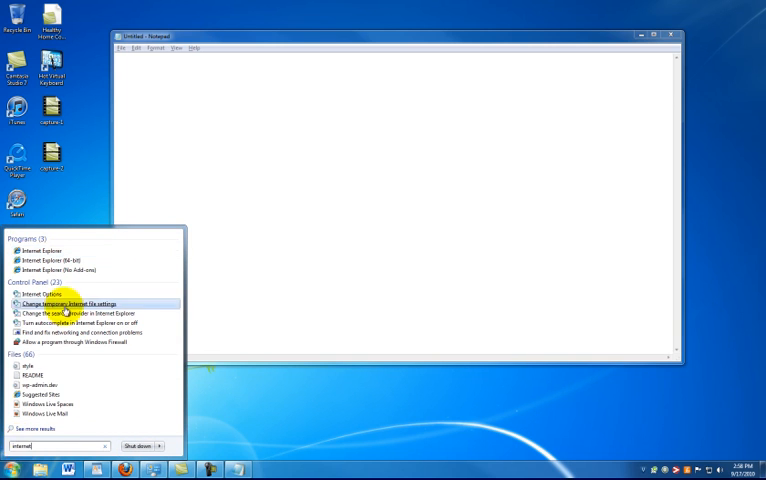
pyautogui.moveTo(44, 252)
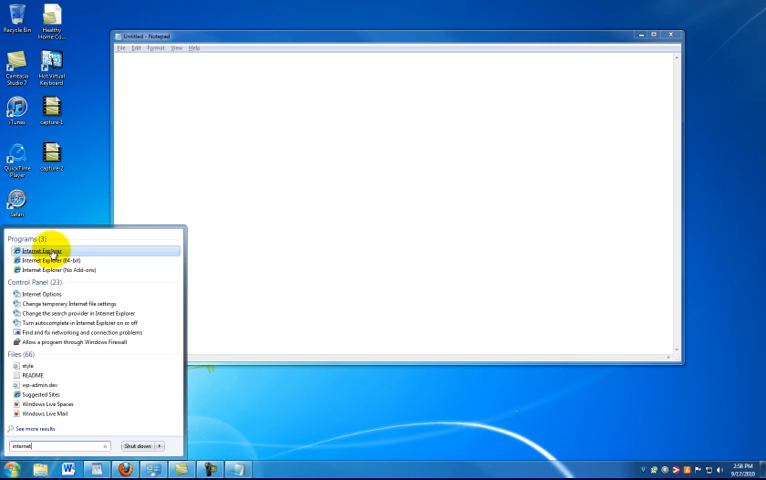
pyautogui.click(48, 250)
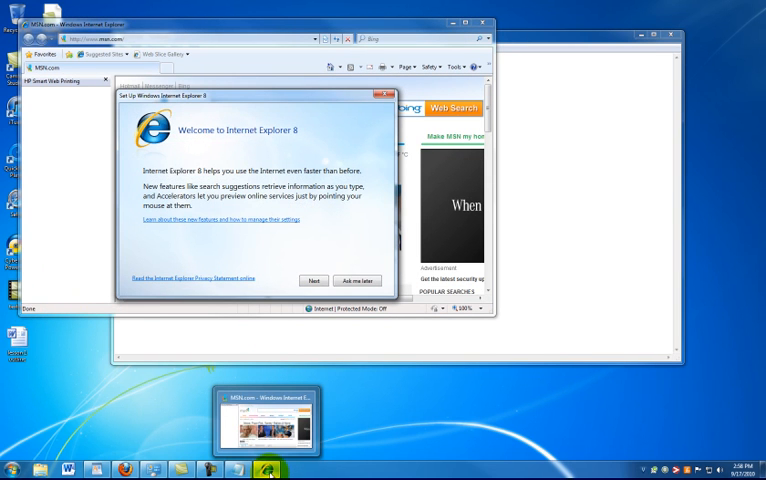
pyautogui.rightClick(268, 468)
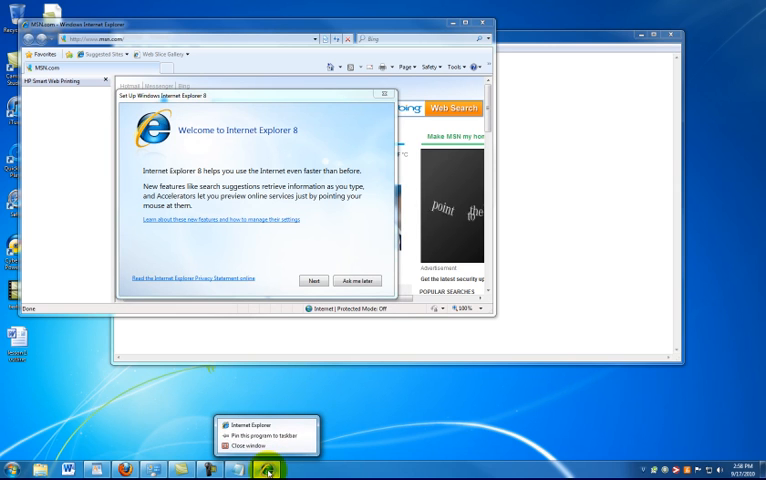
pyautogui.moveTo(262, 432)
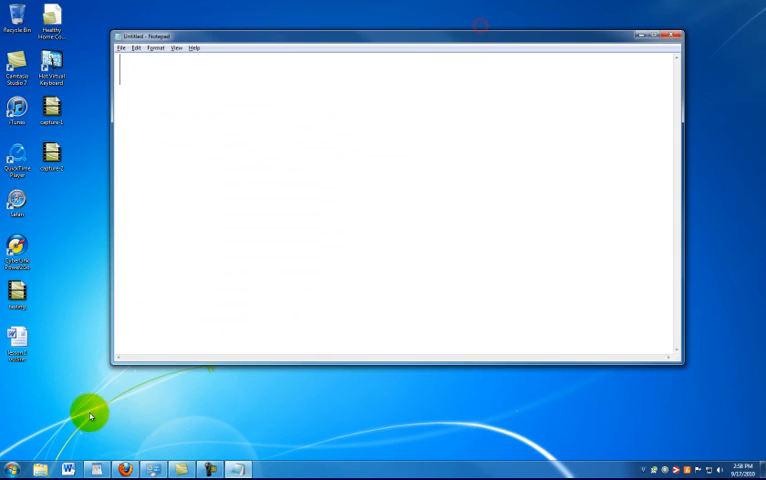
pyautogui.moveTo(128, 468)
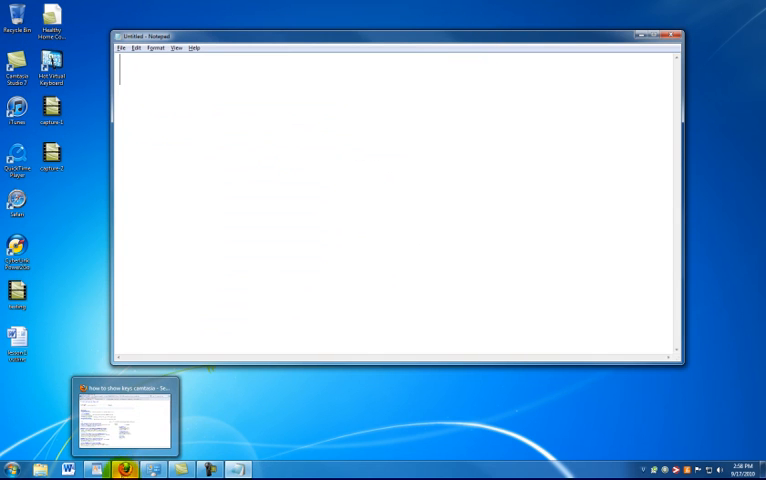
pyautogui.moveTo(130, 470)
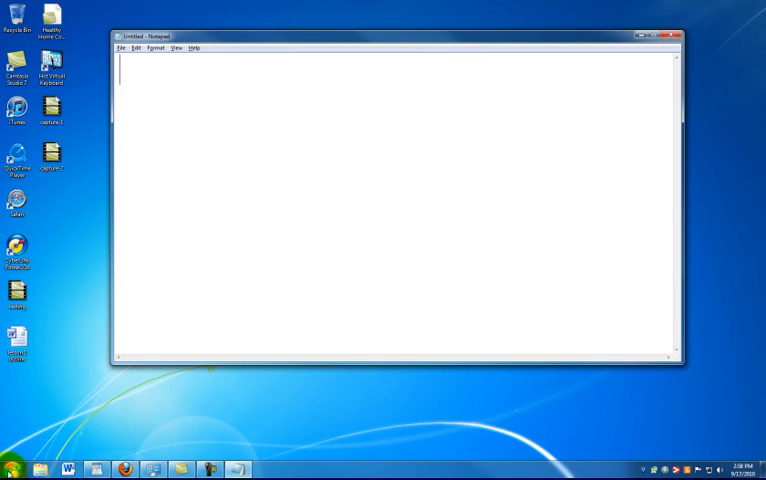
# - Search 'firefox' from Start and bring up Mozilla Firefox's options in the results
pyautogui.click(12, 462)
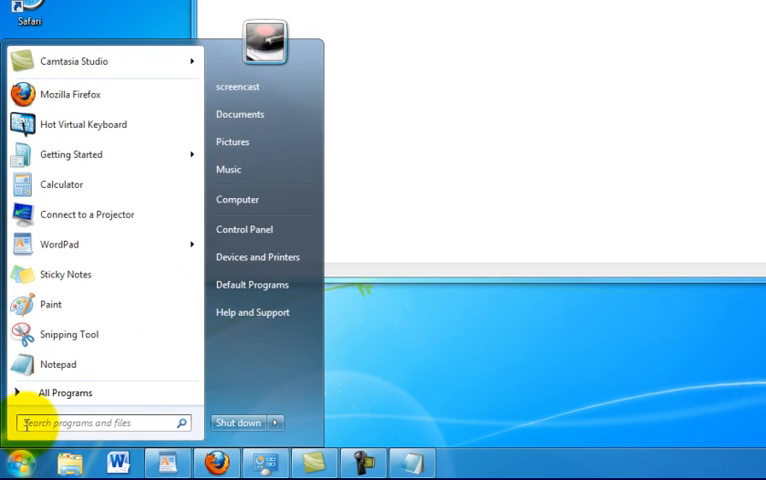
pyautogui.write('firefox')
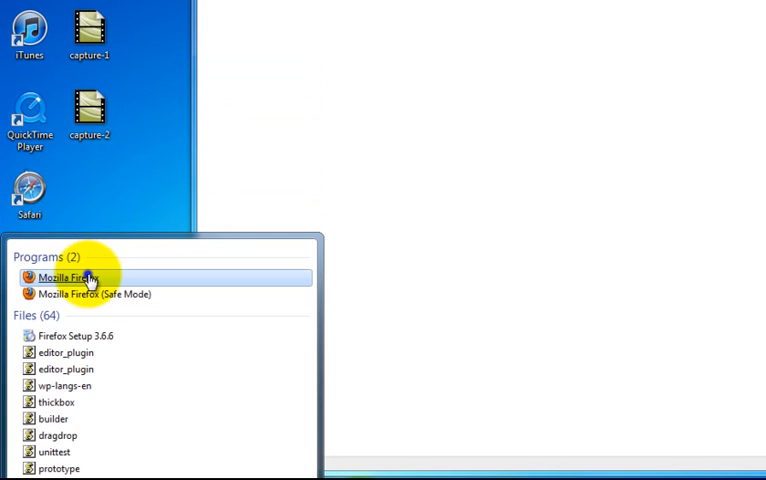
pyautogui.rightClick(62, 276)
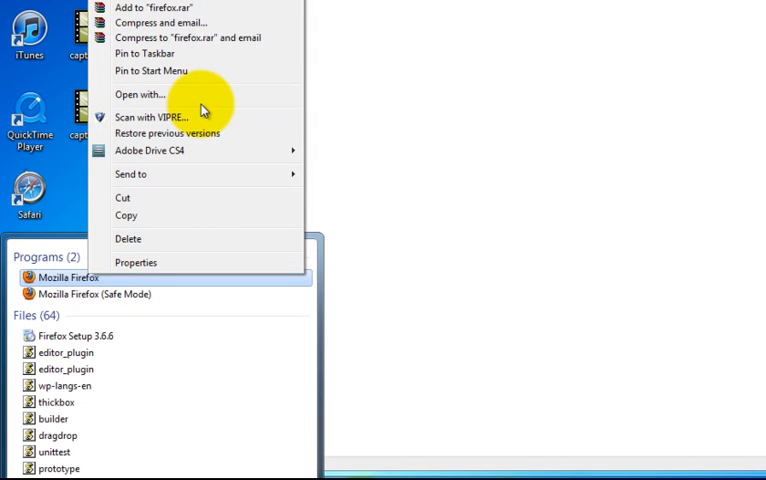